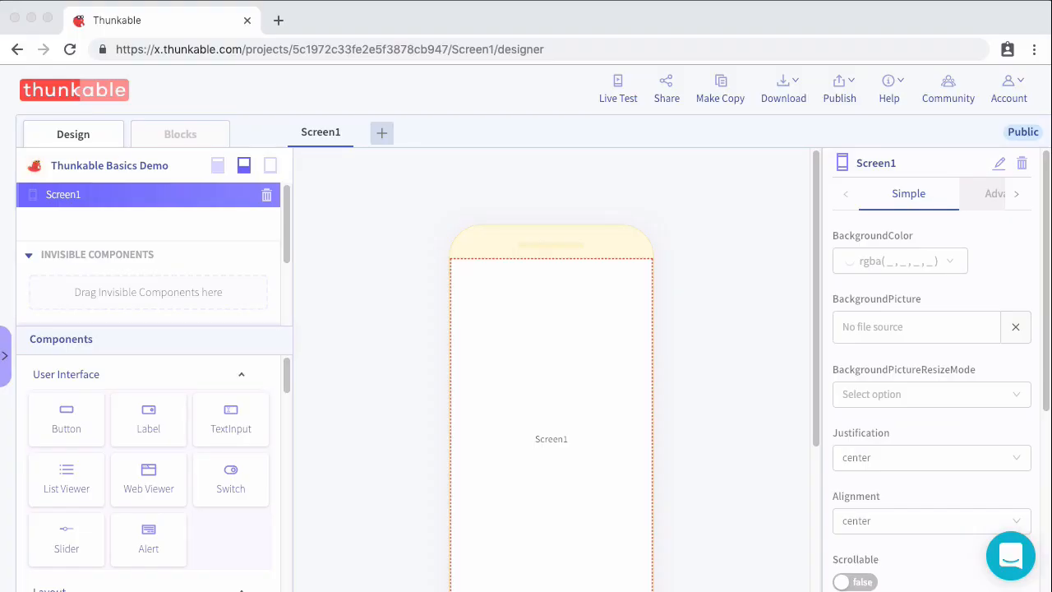
mouse_move(564, 577)
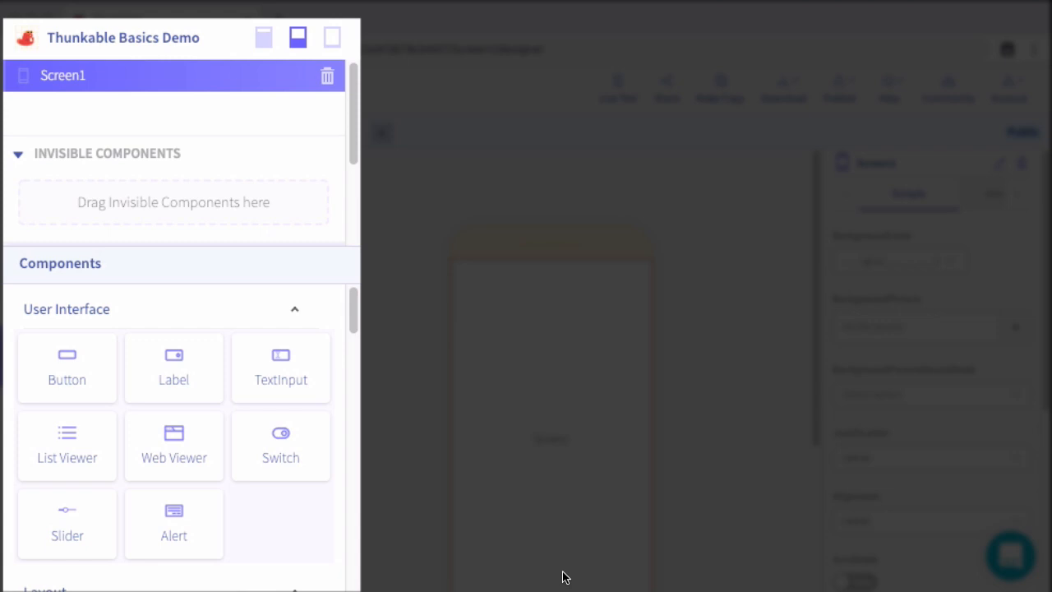
mouse_move(472, 467)
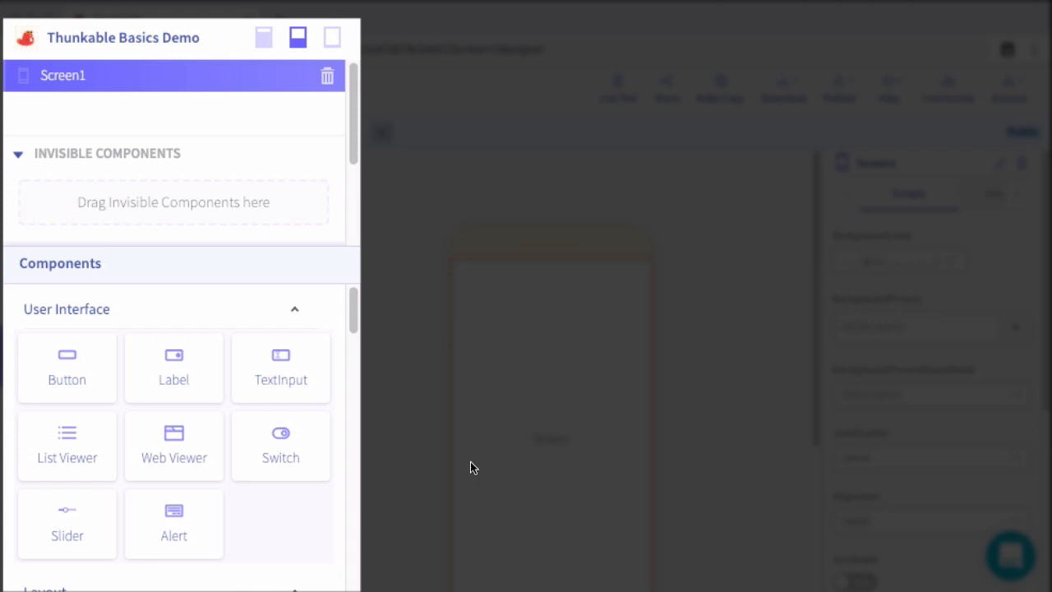
mouse_move(350, 342)
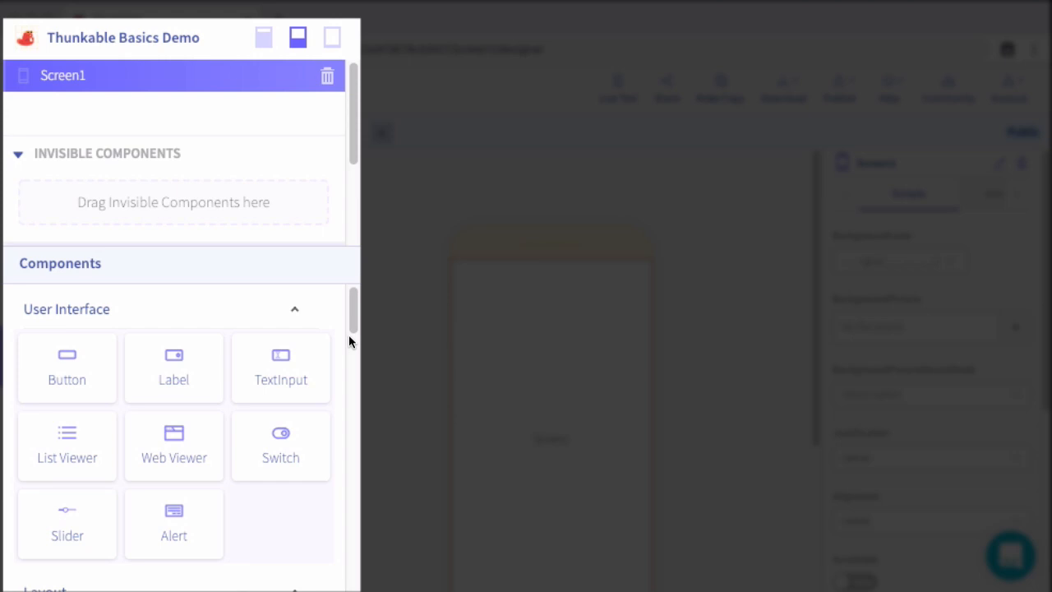
- Switch the left panel layout to show invisible components and the file-upload area
left_click(332, 37)
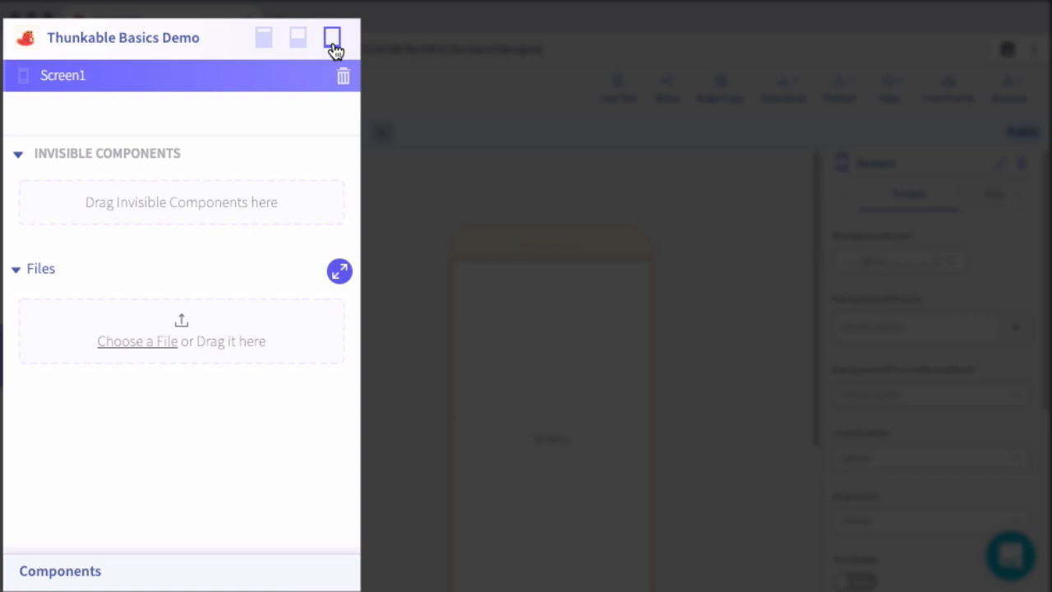
- Maximize the Components palette and browse every category down to Authentication and Monetization
left_click(264, 37)
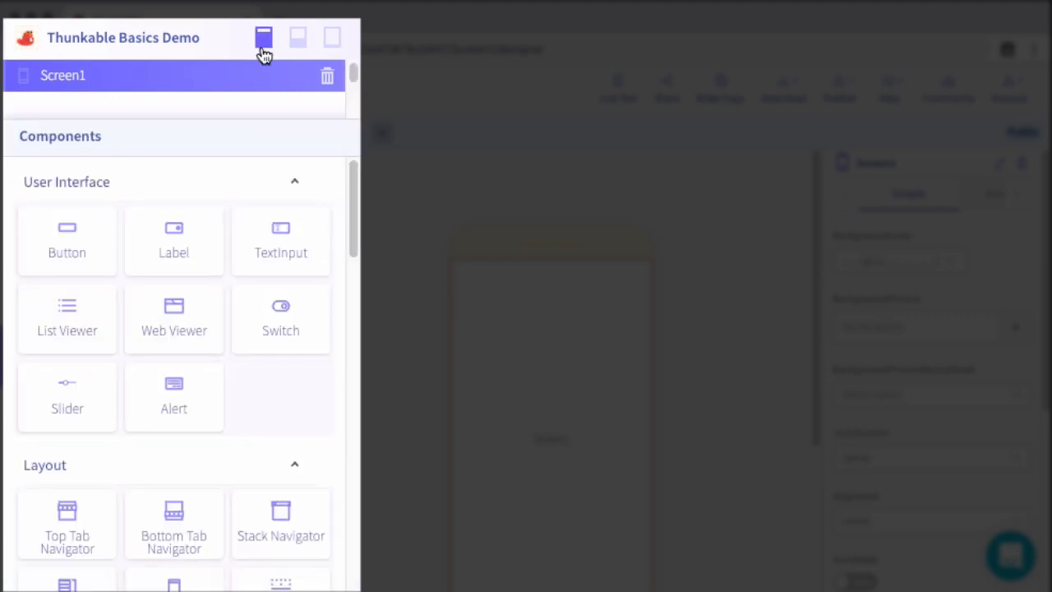
mouse_move(281, 79)
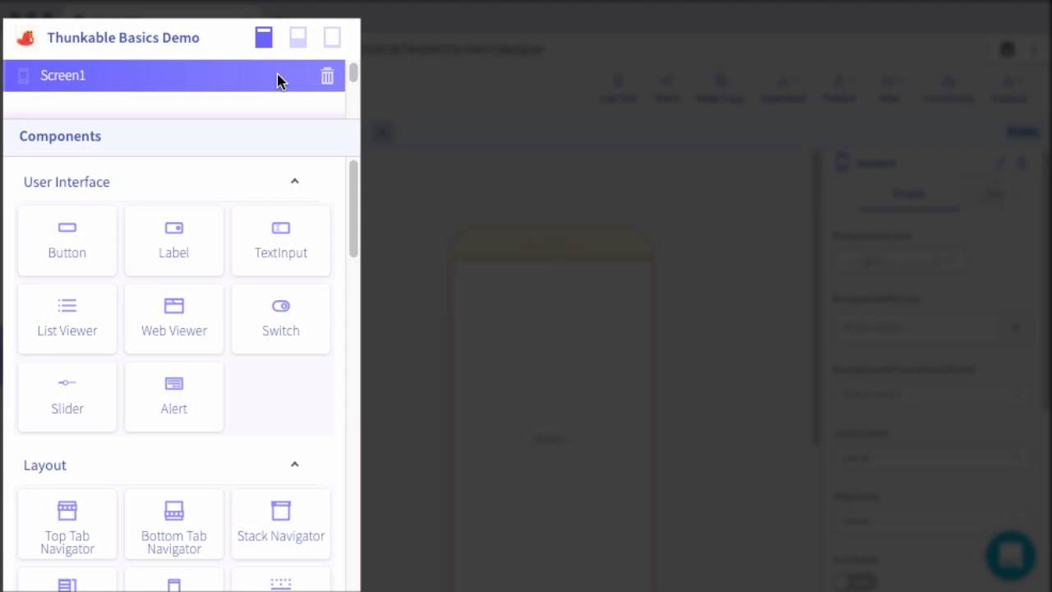
mouse_move(278, 85)
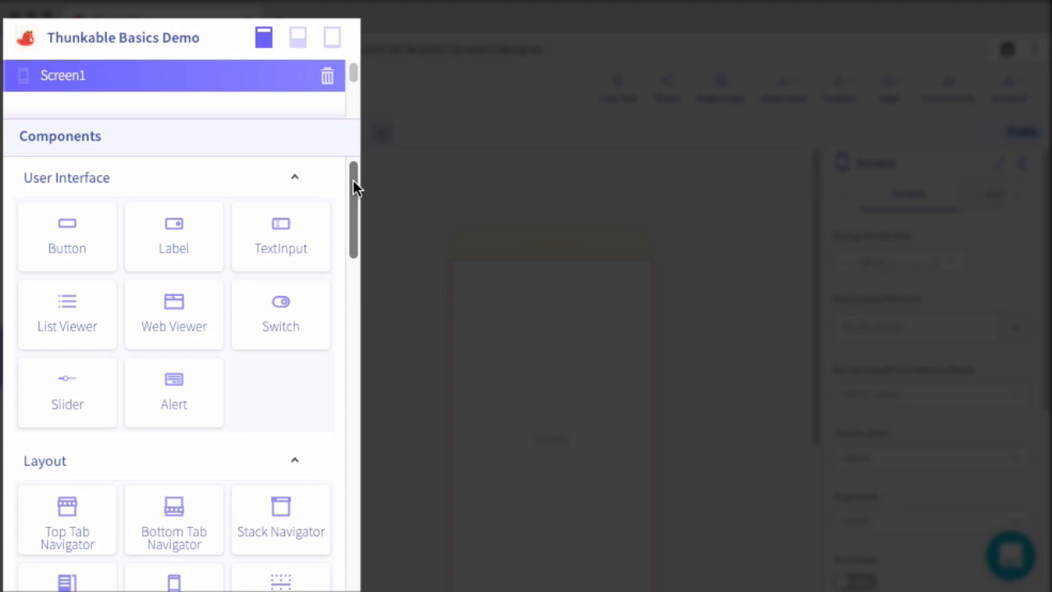
scroll("down", 3)
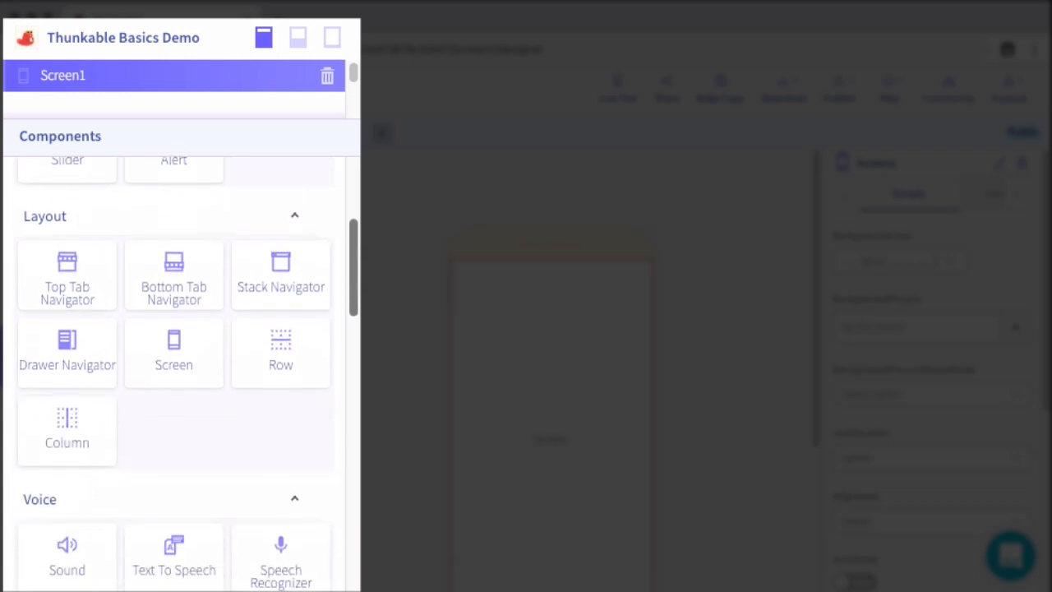
scroll("up", 3)
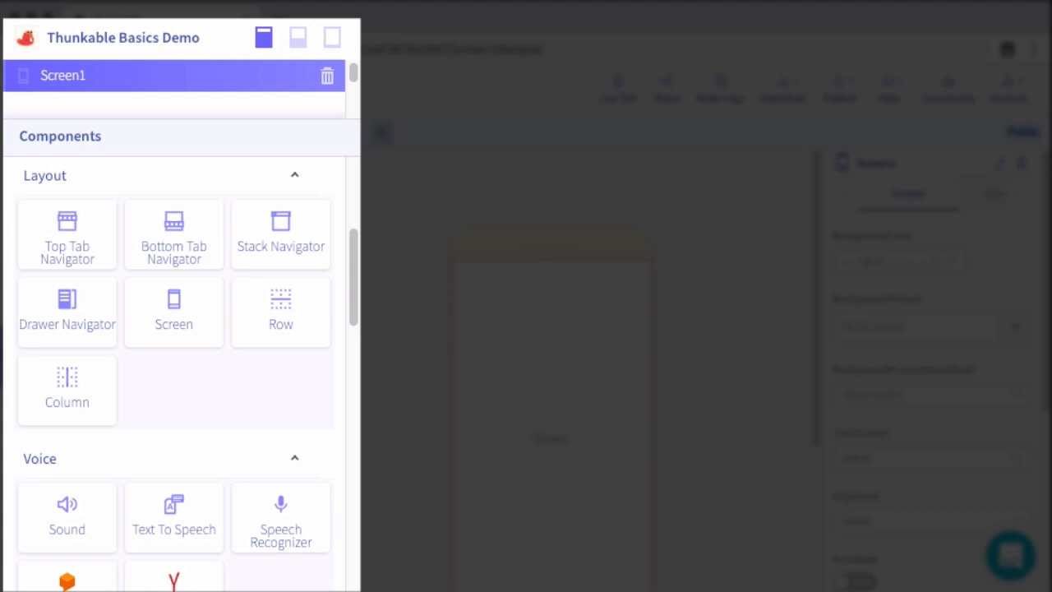
scroll("down", 3)
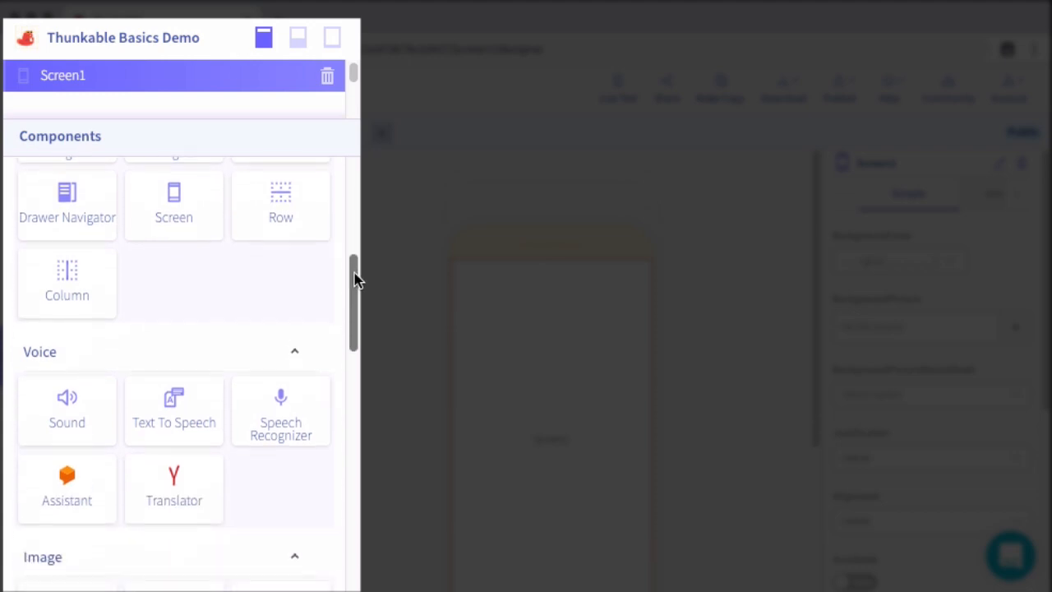
scroll("down", 3)
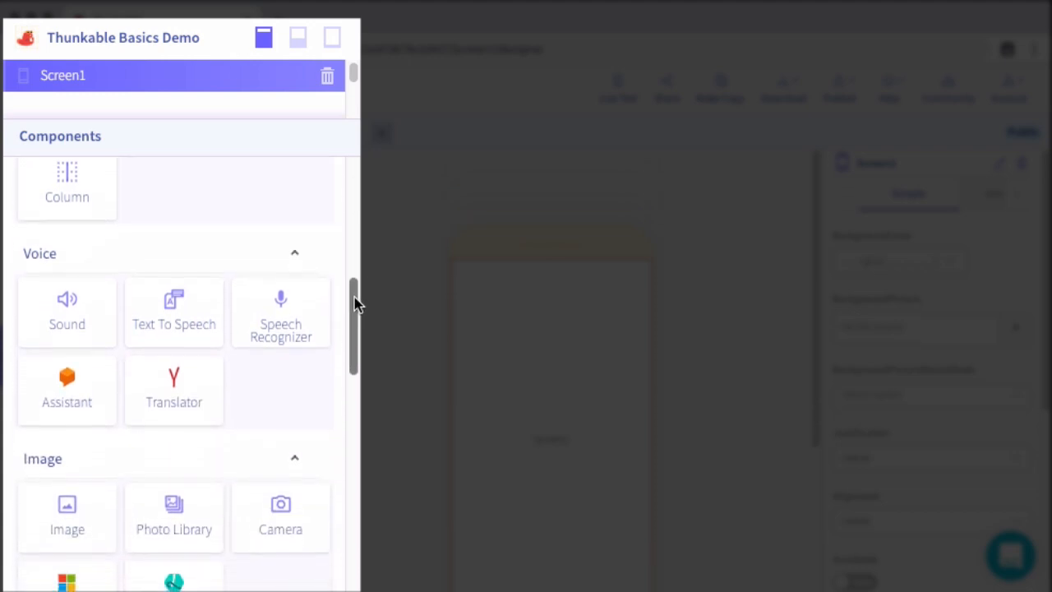
scroll("down", 3)
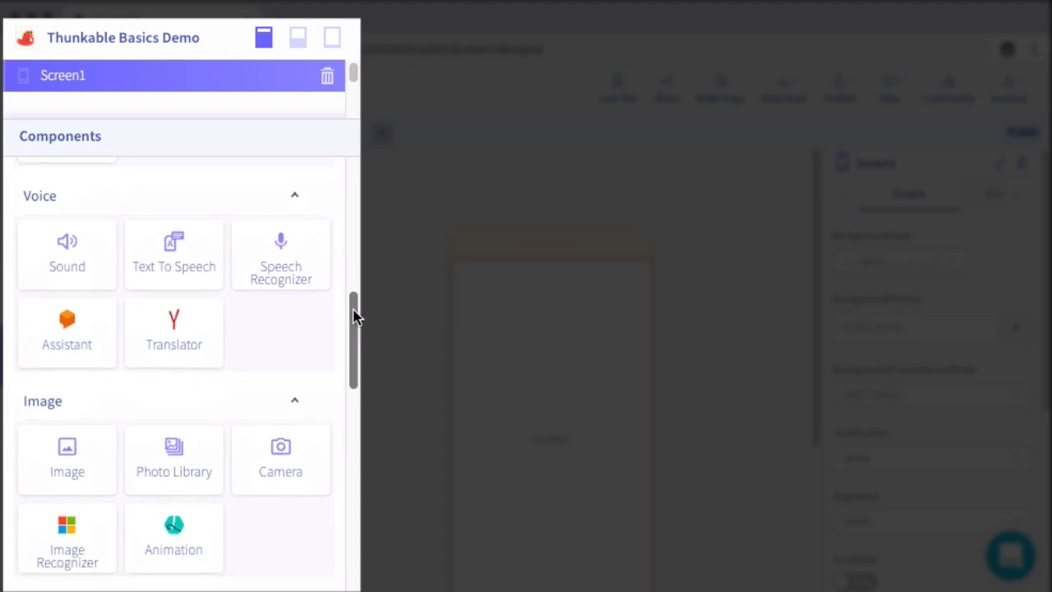
scroll("down", 3)
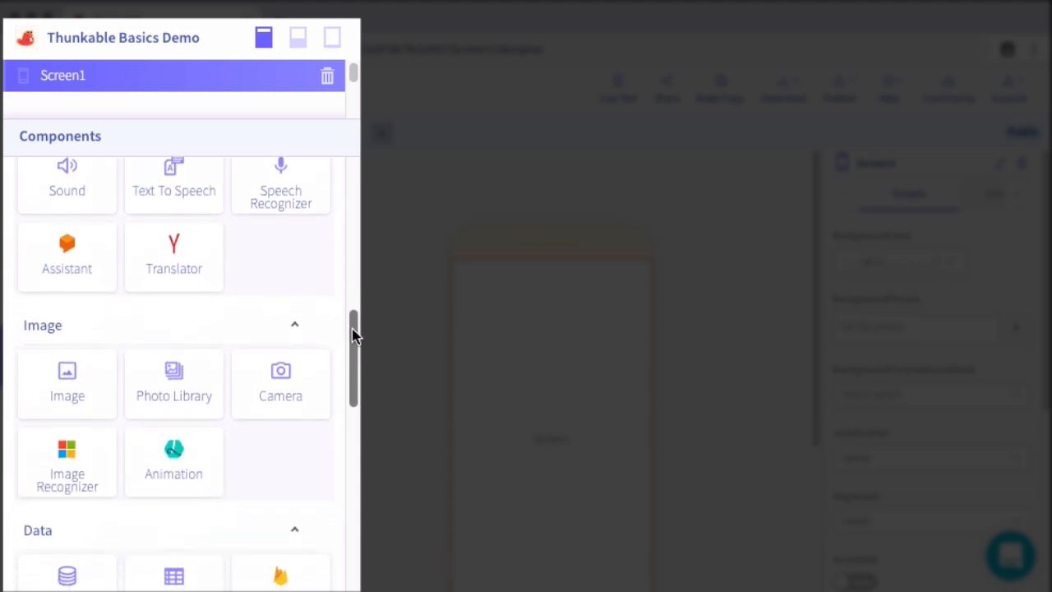
scroll("down", 3)
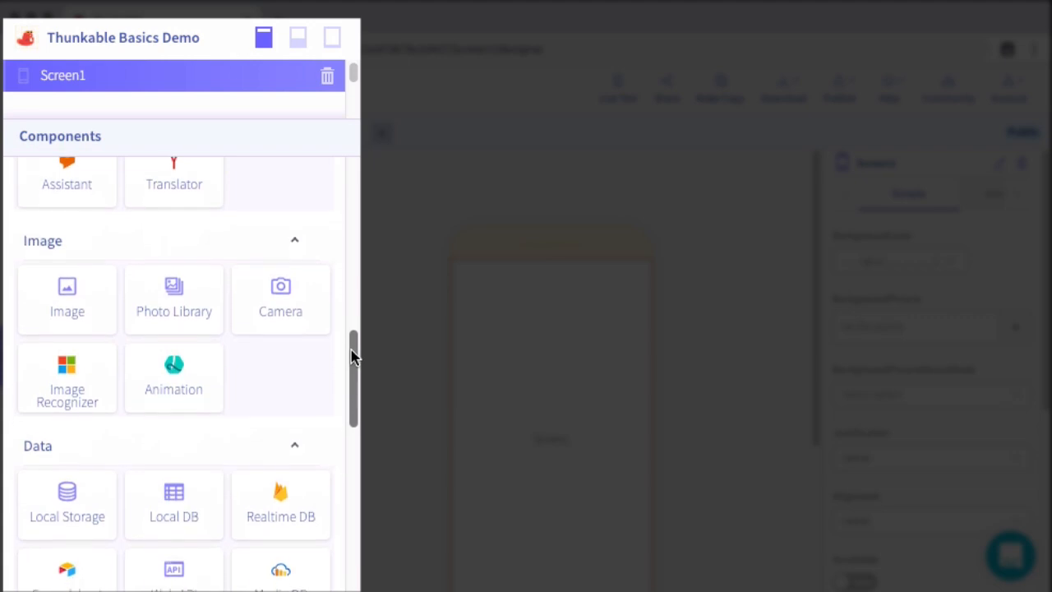
scroll("down", 3)
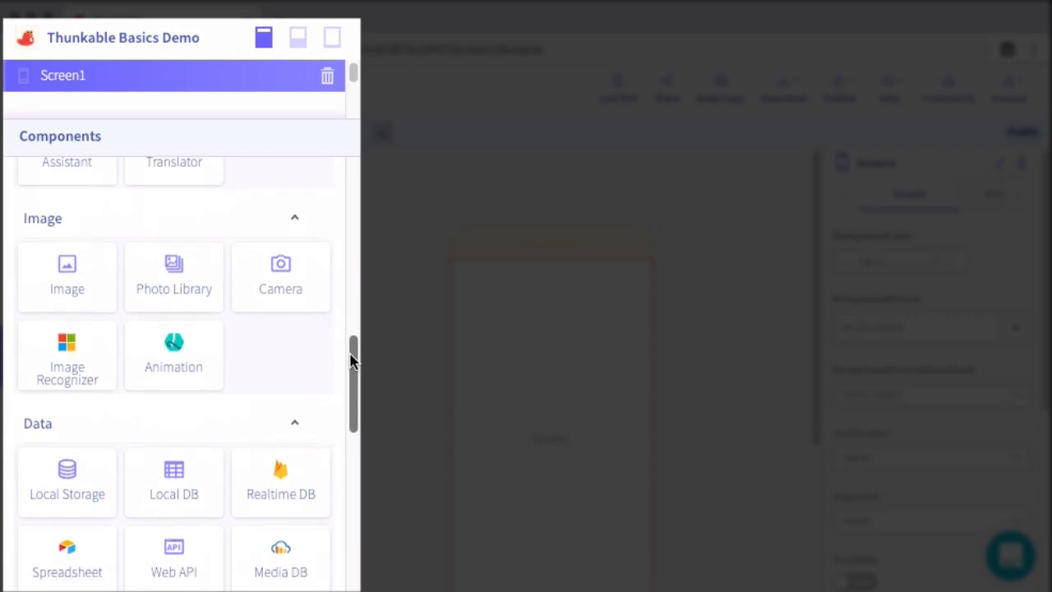
scroll("down", 3)
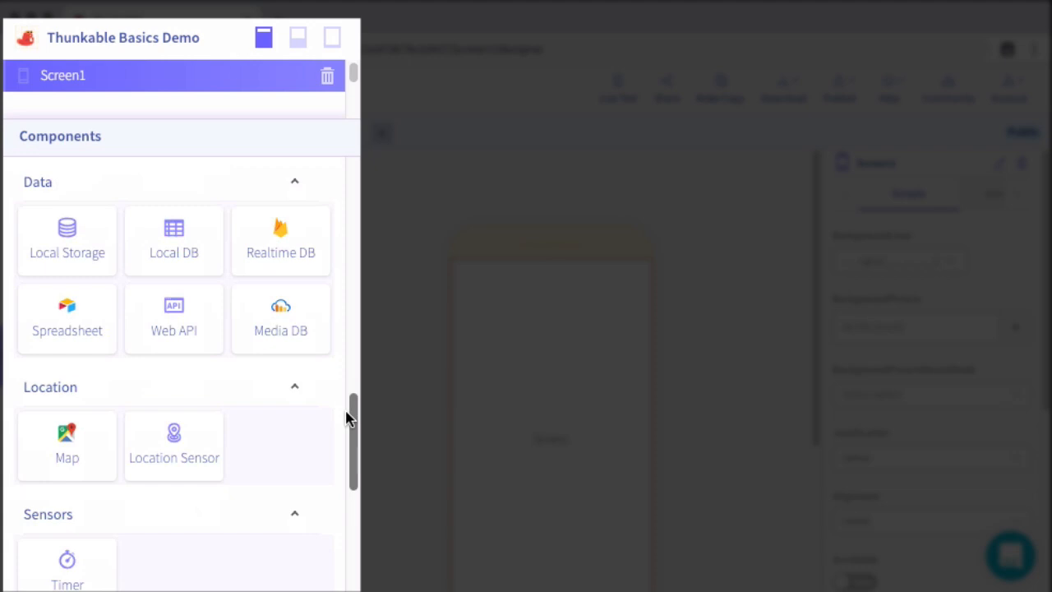
scroll("down", 3)
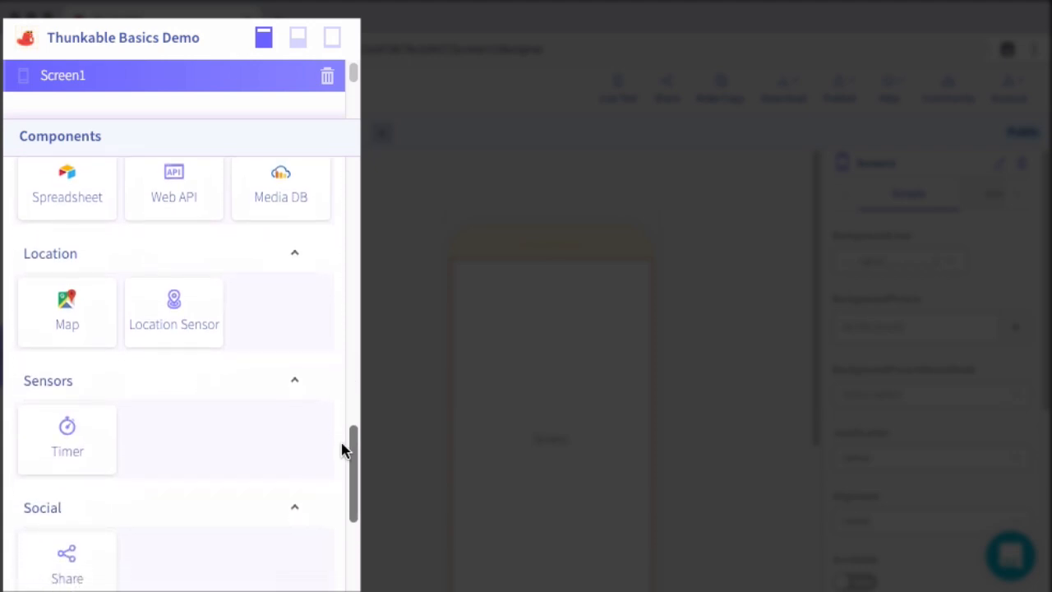
scroll("down", 3)
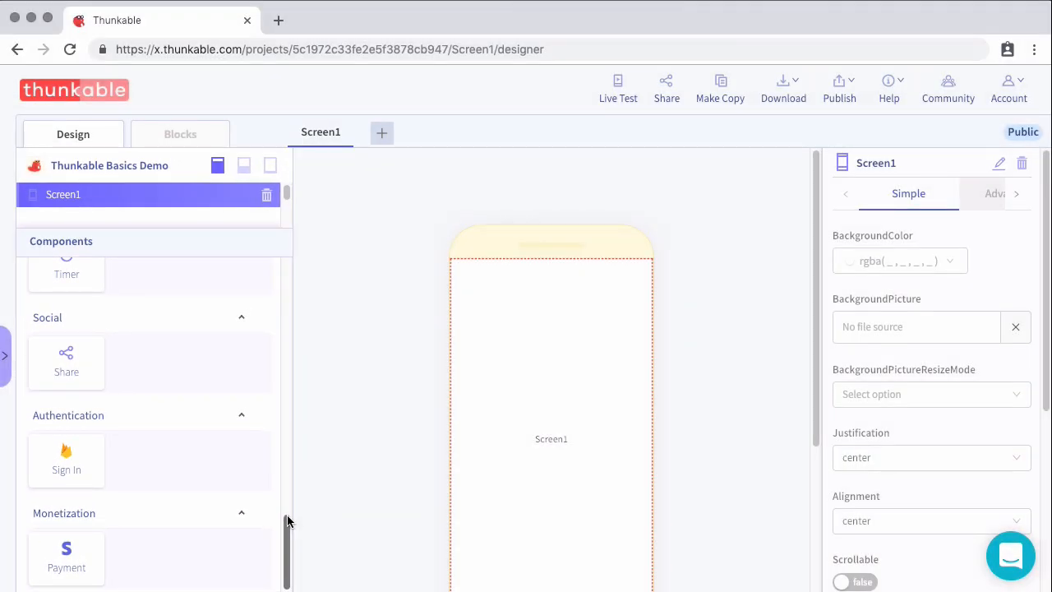
- Drop a Label onto the middle of Screen1 and a Button just below it
scroll("up", 3)
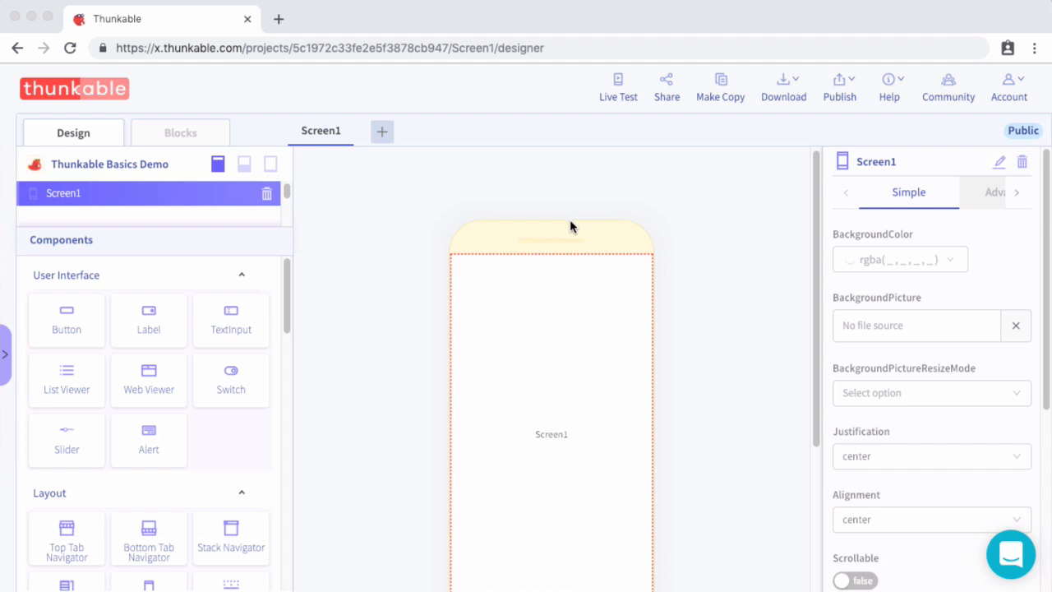
mouse_move(115, 328)
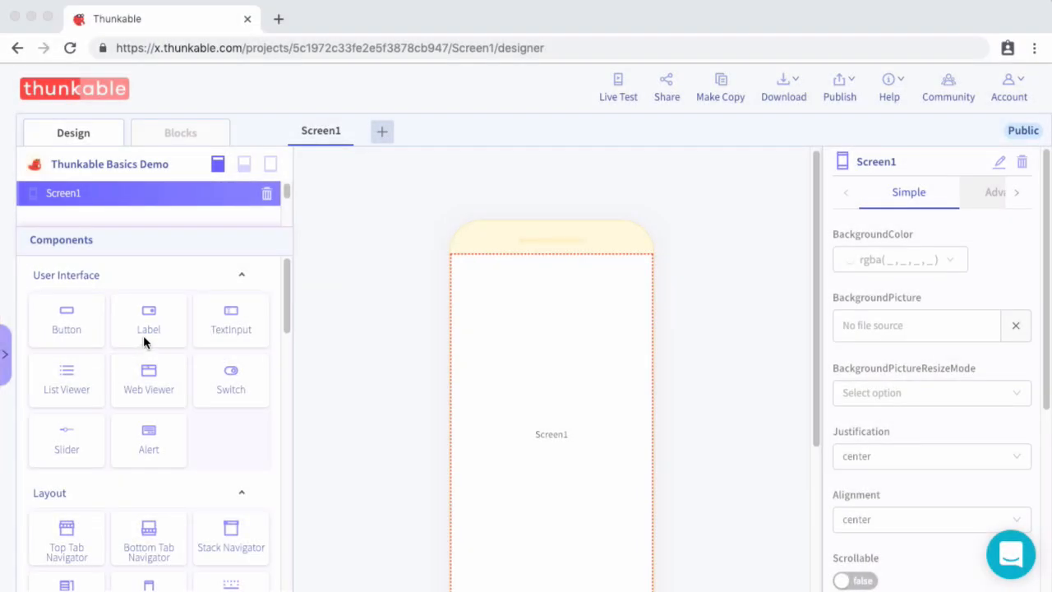
mouse_move(169, 352)
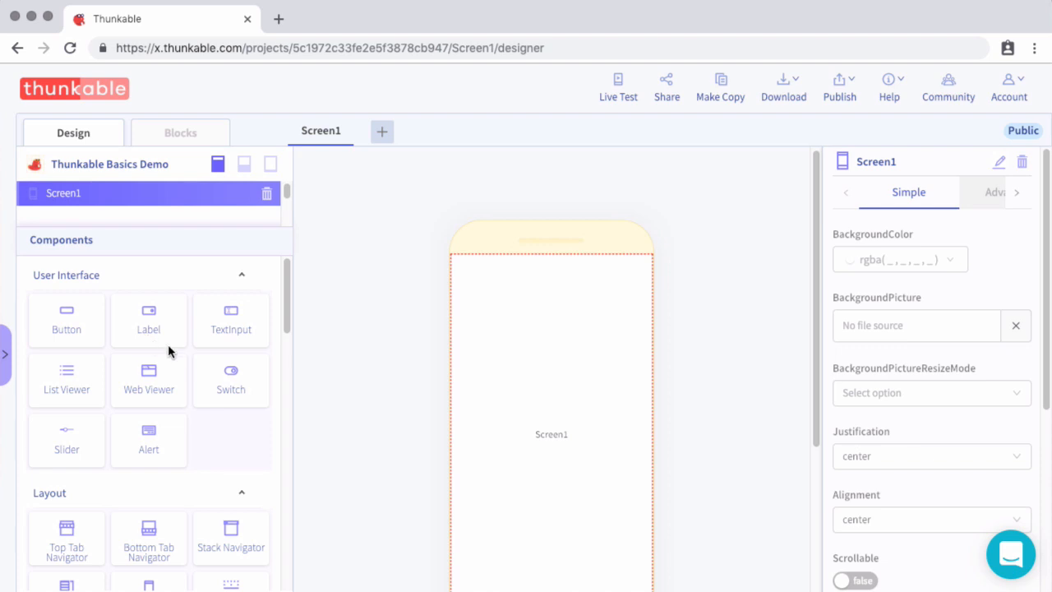
left_click_drag(149, 319, 554, 426)
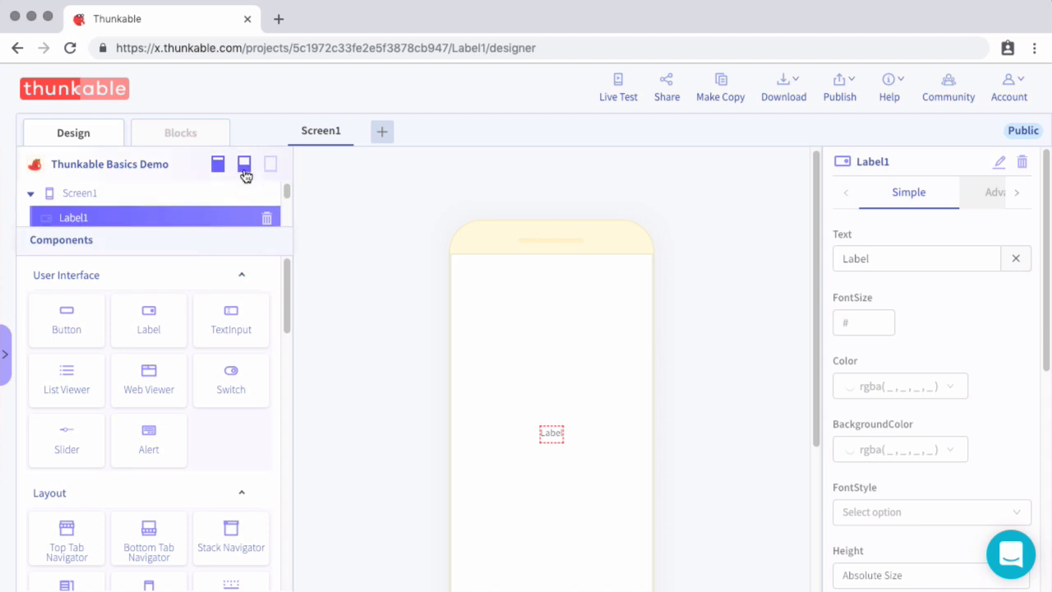
left_click(244, 164)
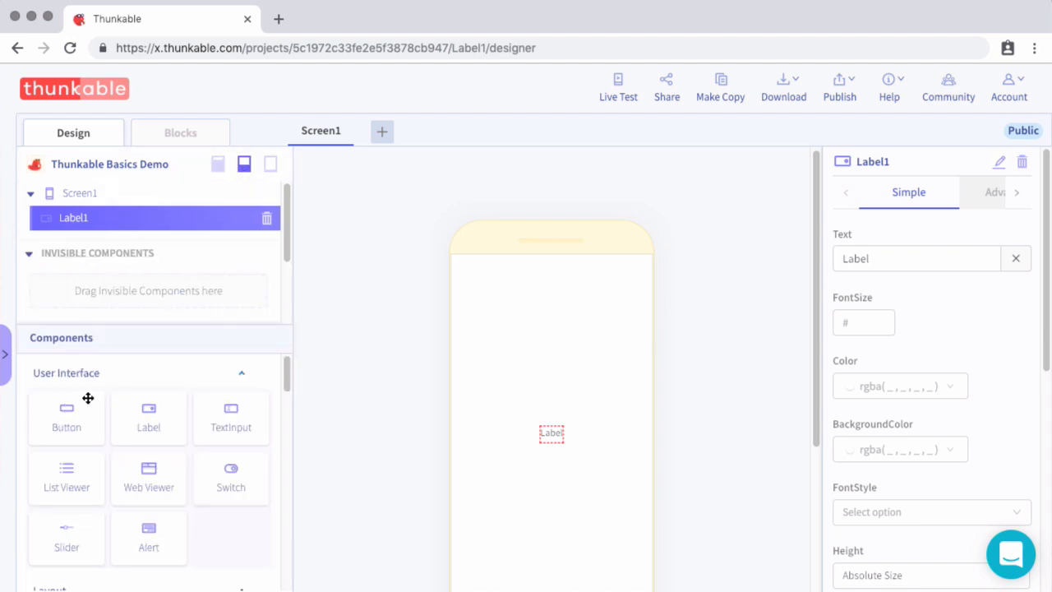
left_click_drag(66, 418, 86, 226)
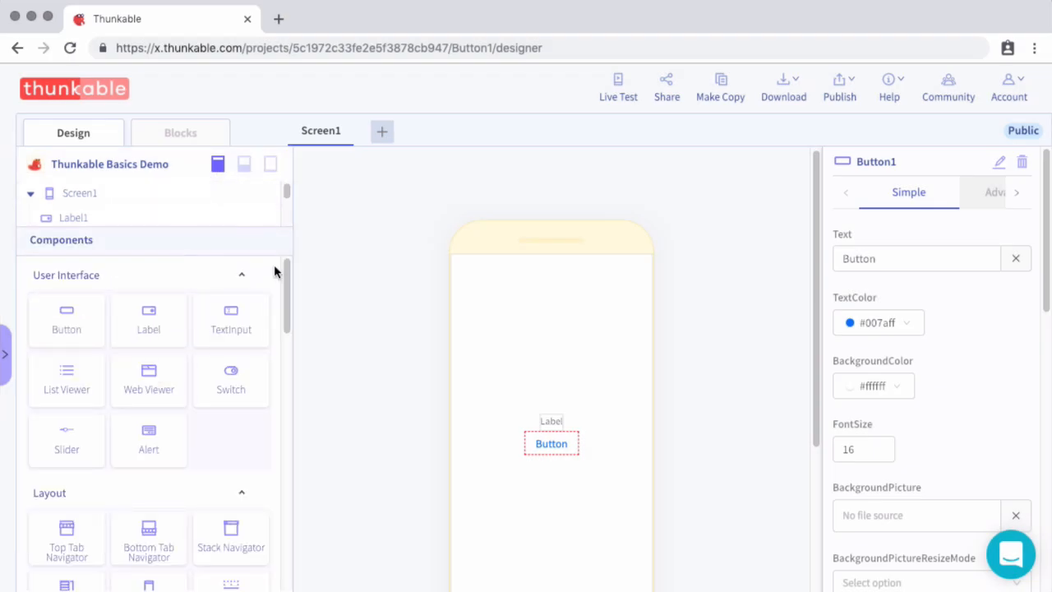
- Scroll the left panel to reveal the tree with Screen1, Label1 and Button1
scroll("down", 3)
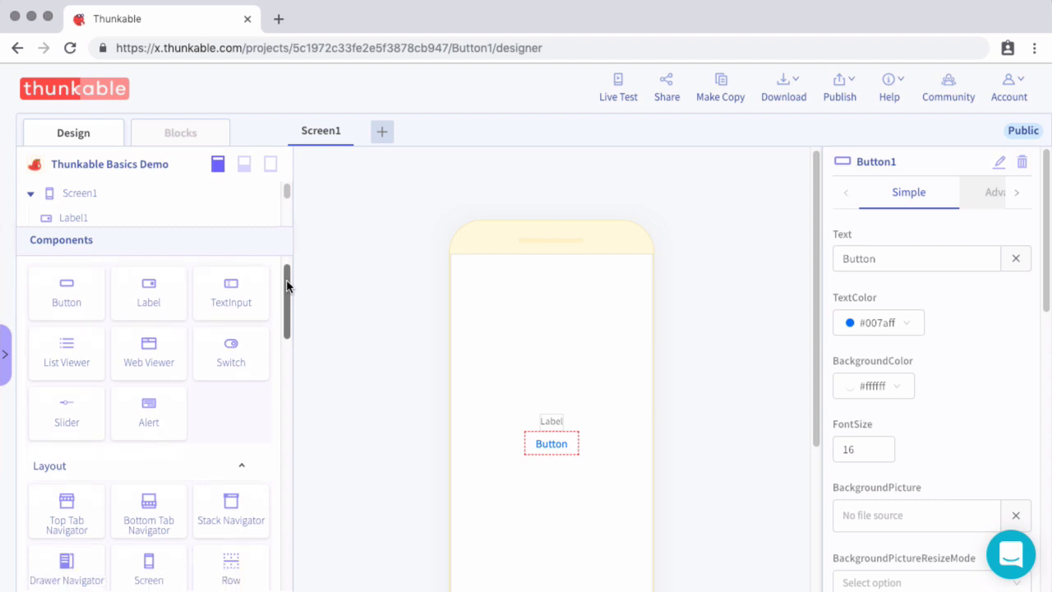
scroll("down", 3)
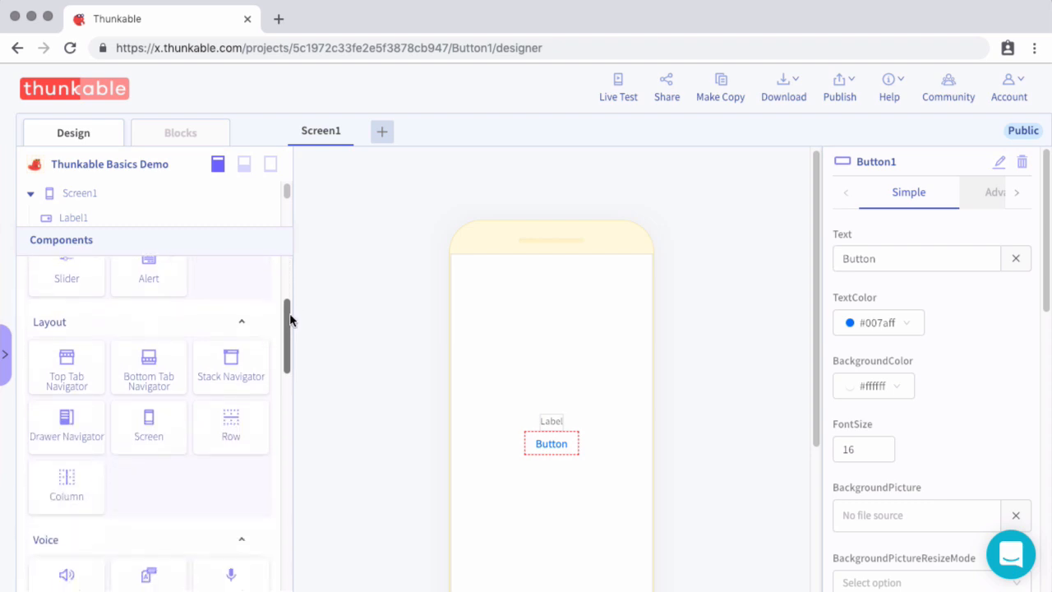
scroll("down", 3)
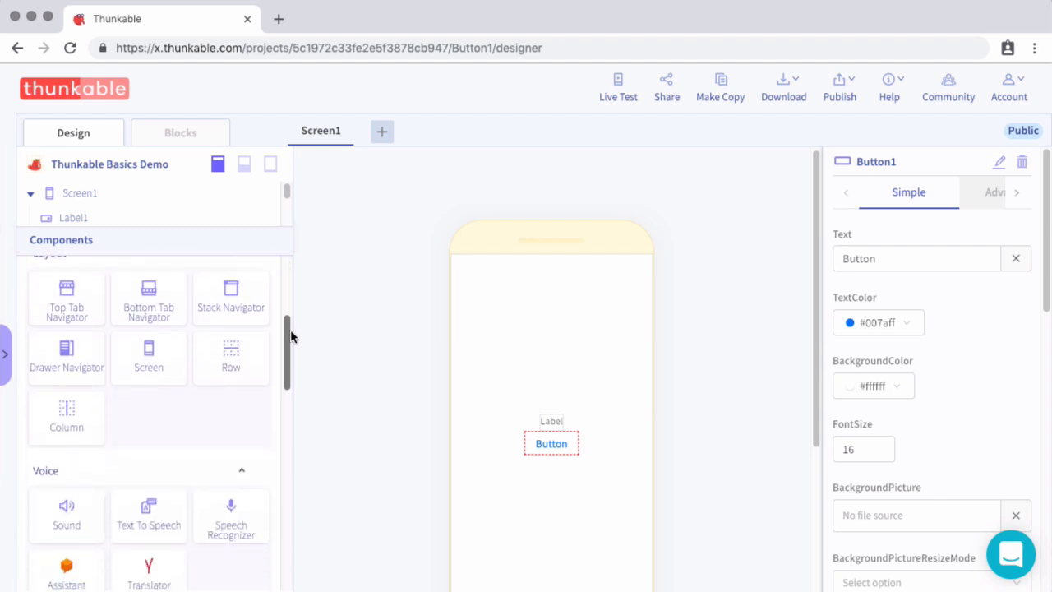
scroll("down", 3)
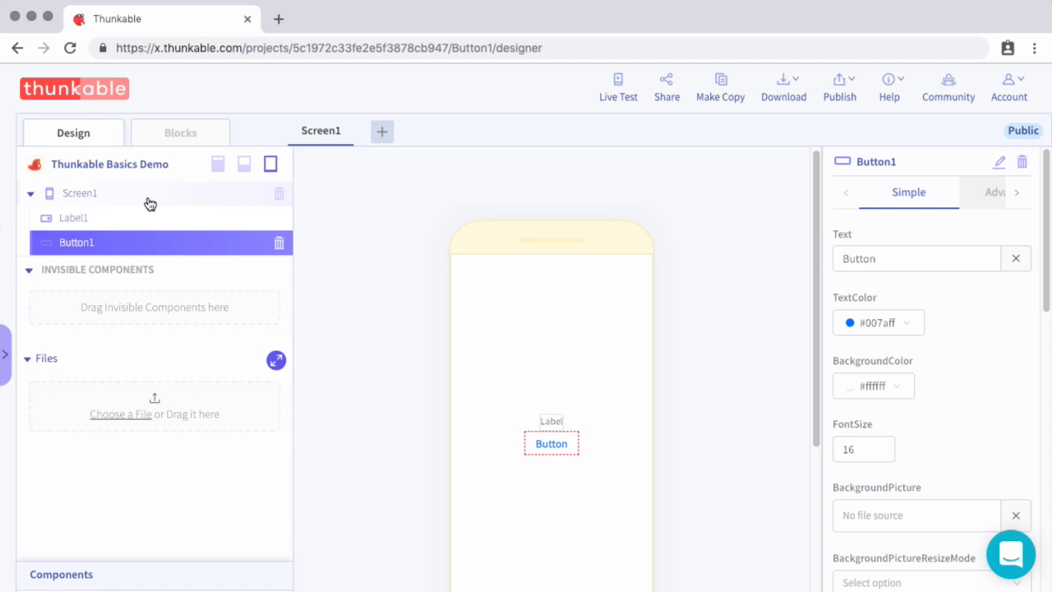
mouse_move(201, 195)
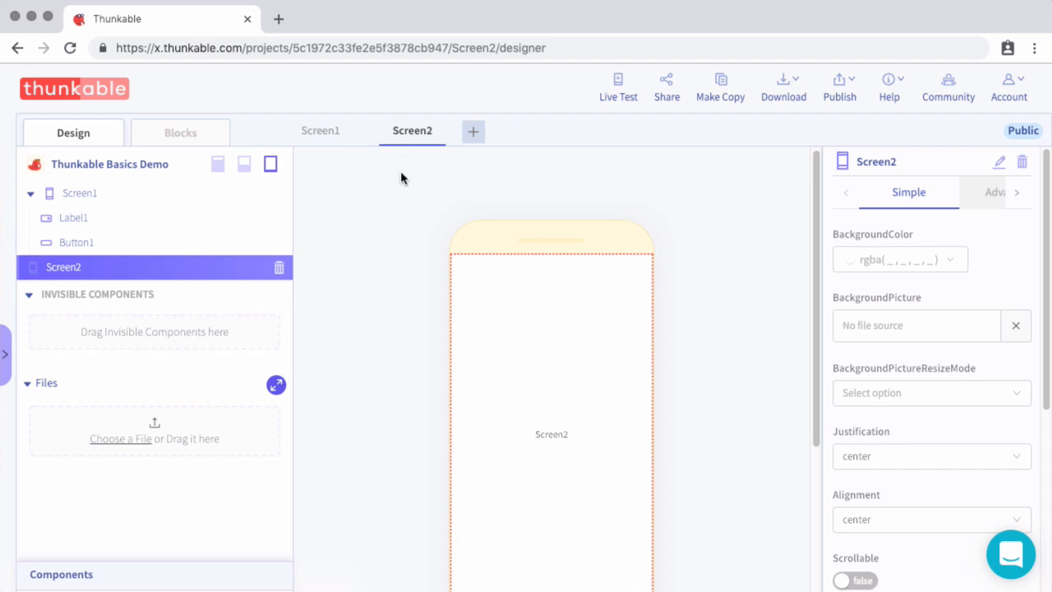
mouse_move(645, 472)
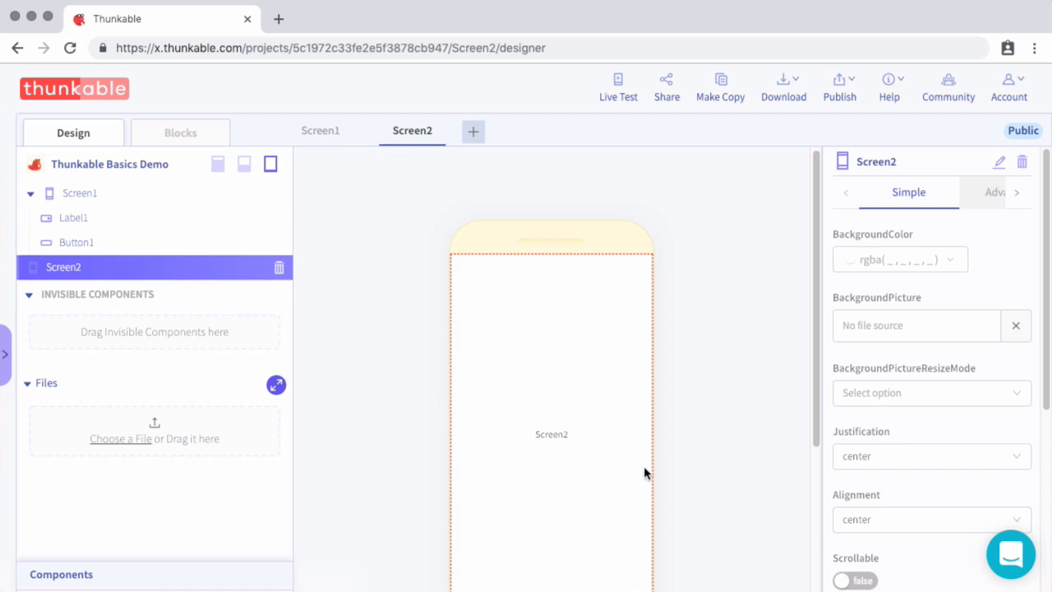
mouse_move(296, 456)
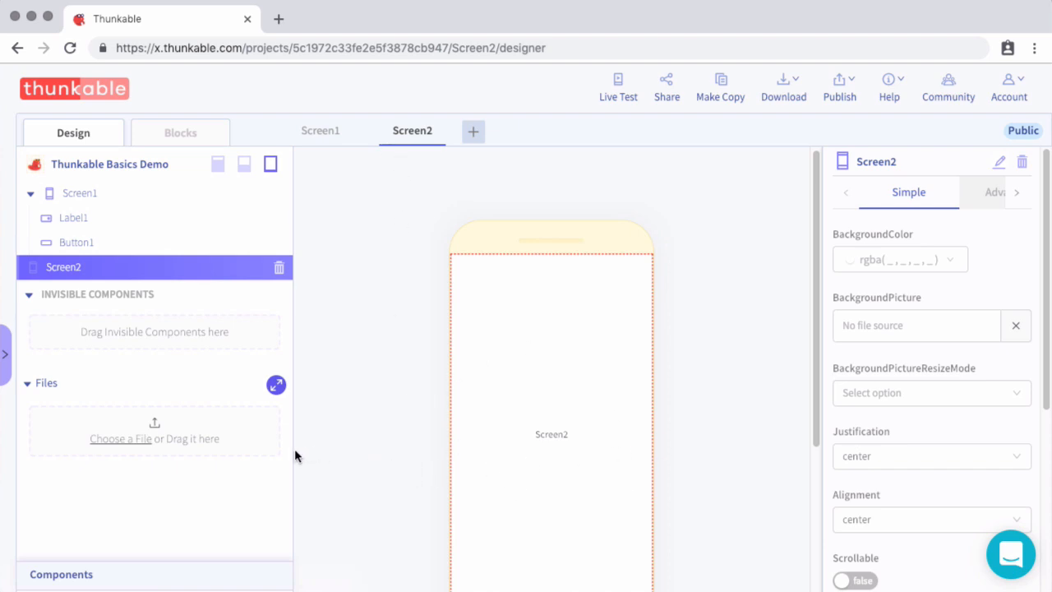
mouse_move(289, 462)
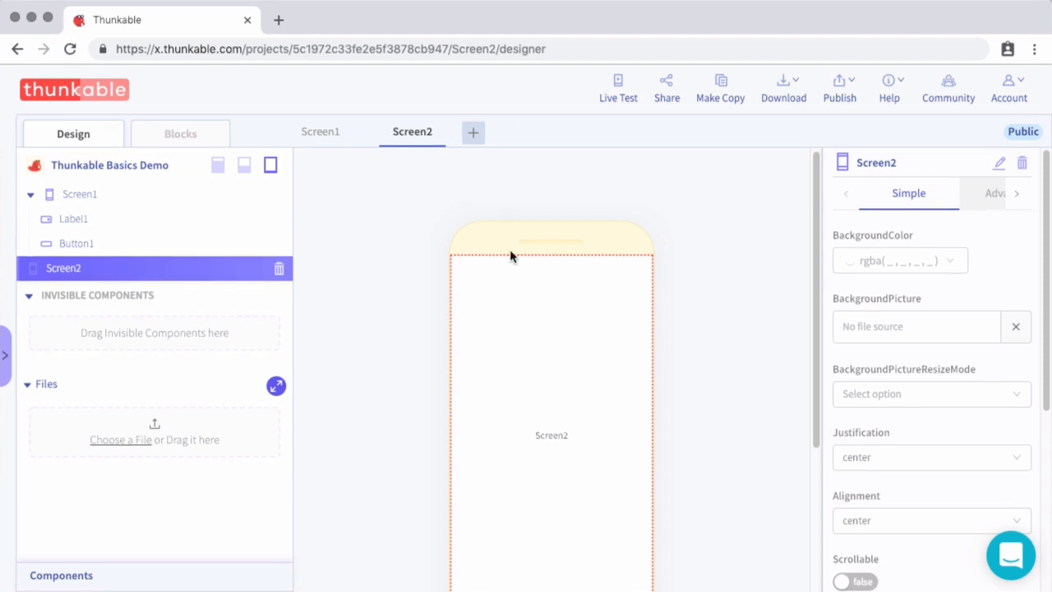
mouse_move(495, 252)
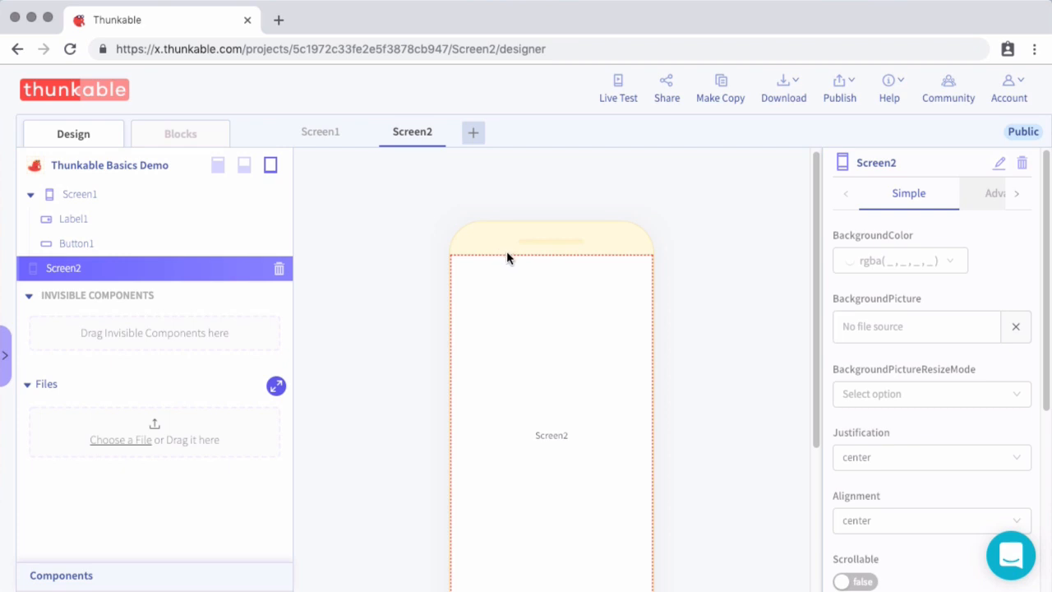
mouse_move(466, 279)
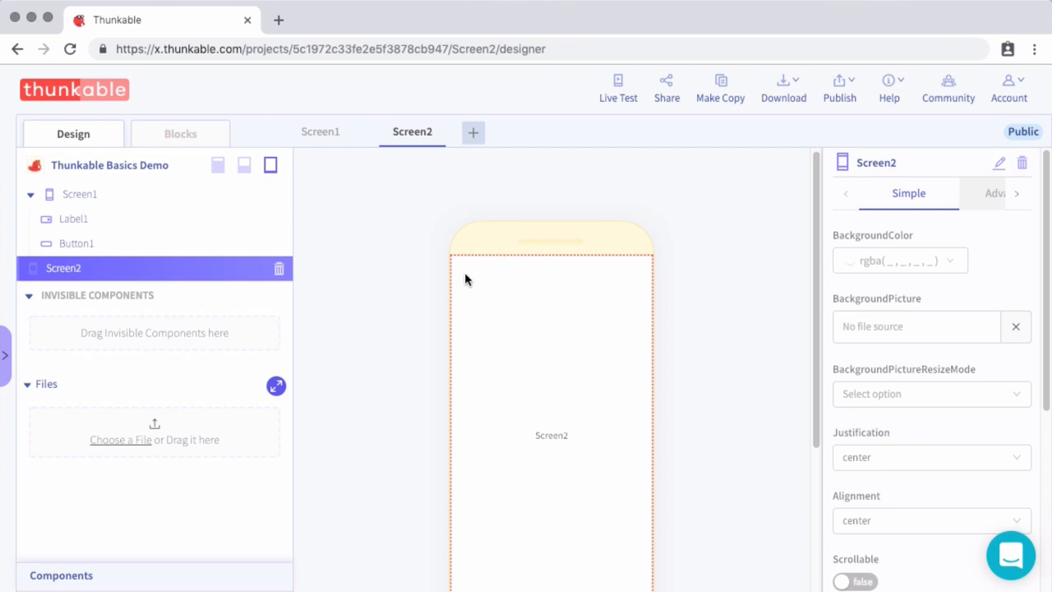
mouse_move(135, 205)
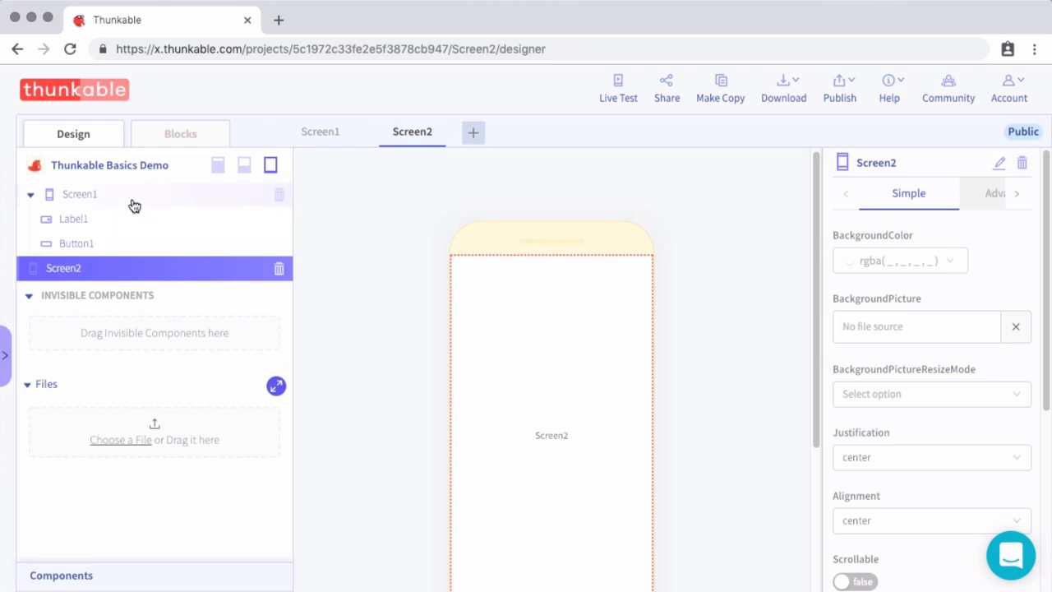
- Select Screen1, then Label1, in the component tree to rename them
left_click(80, 194)
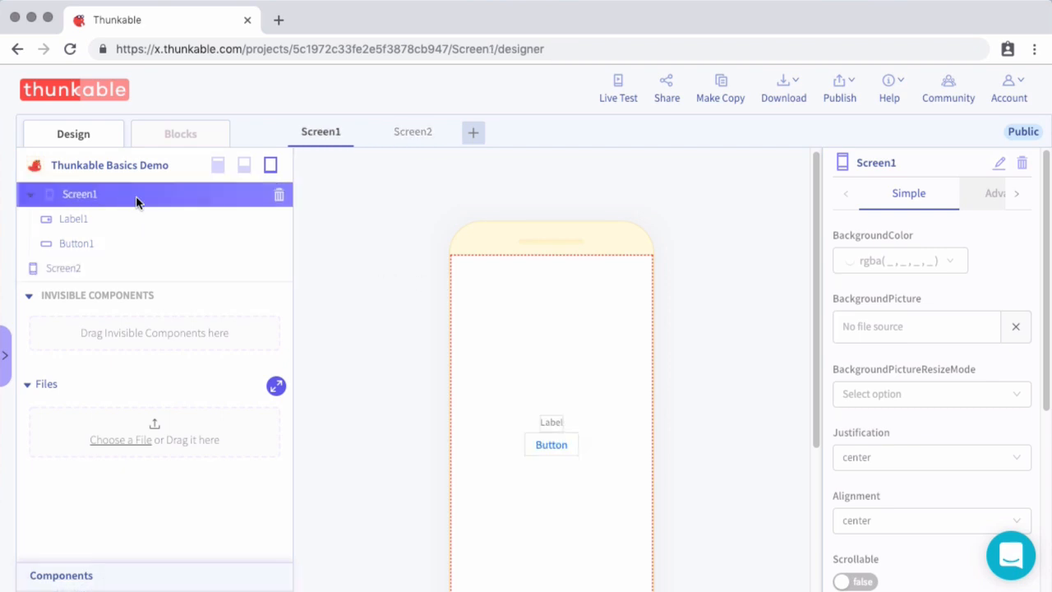
mouse_move(547, 189)
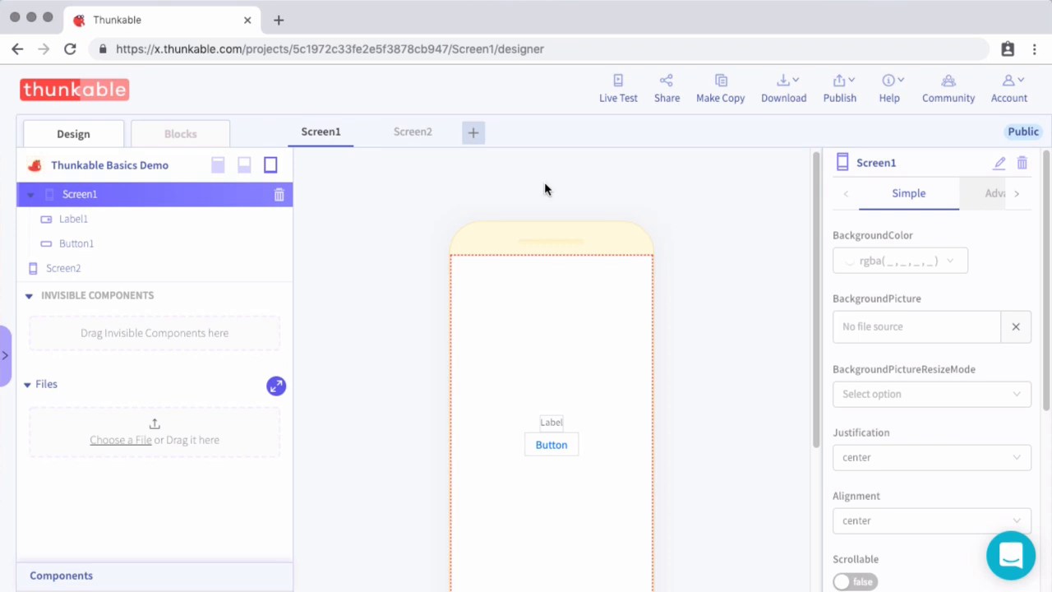
mouse_move(880, 164)
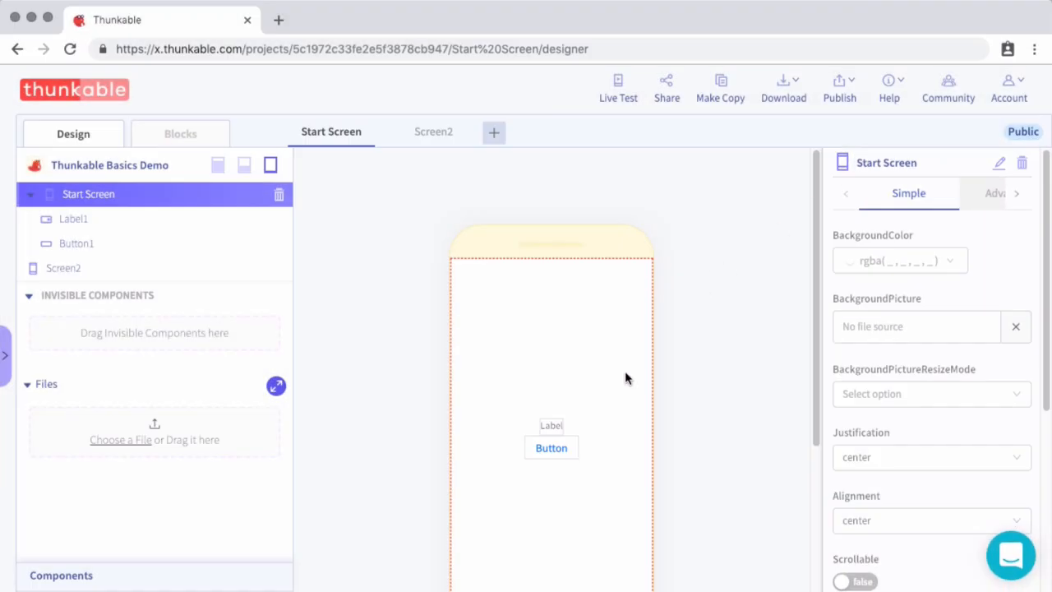
left_click(73, 219)
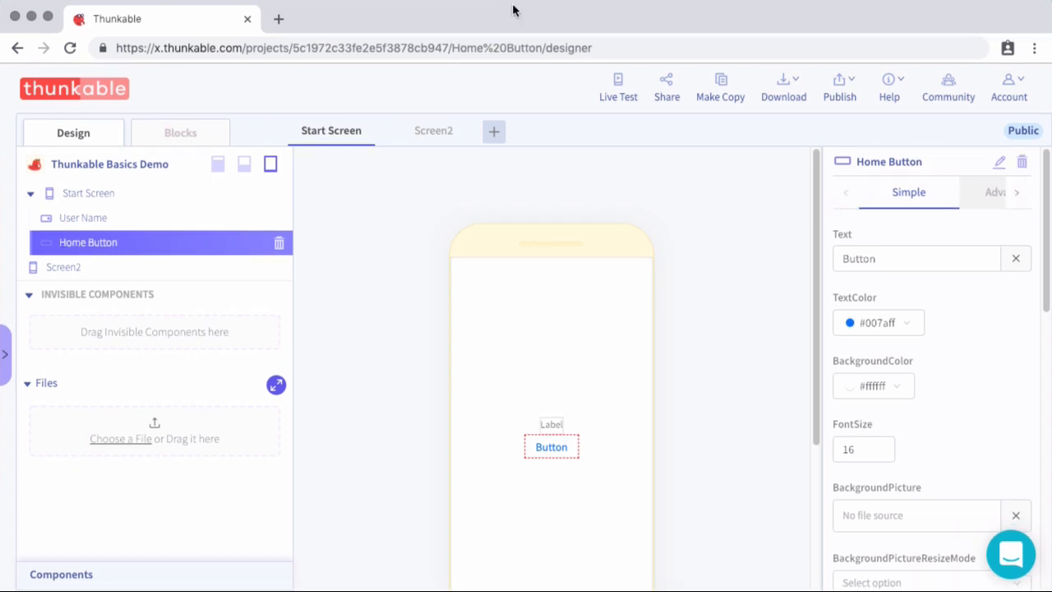
mouse_move(631, 160)
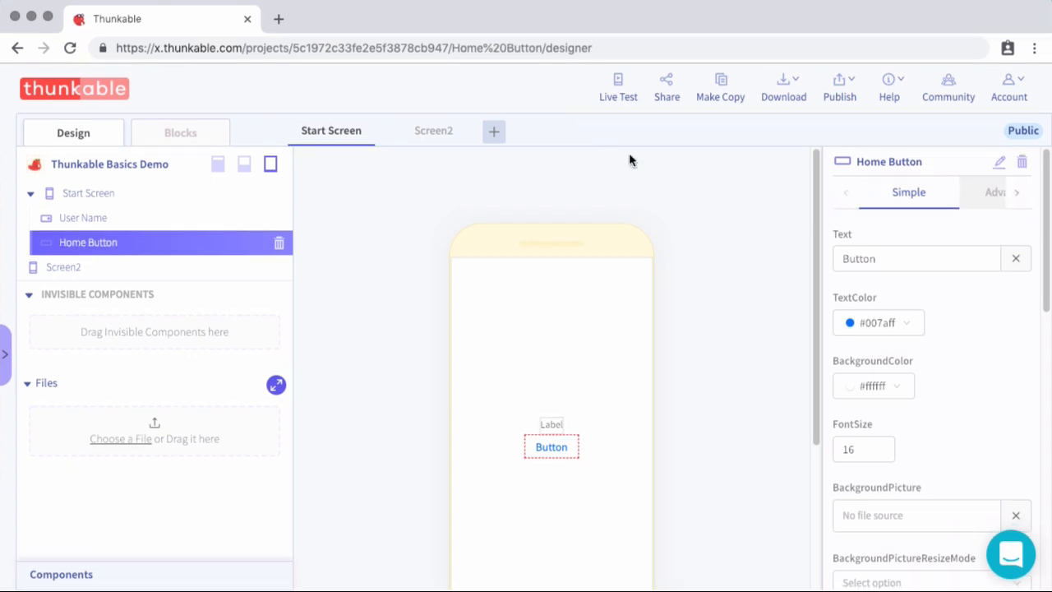
mouse_move(984, 325)
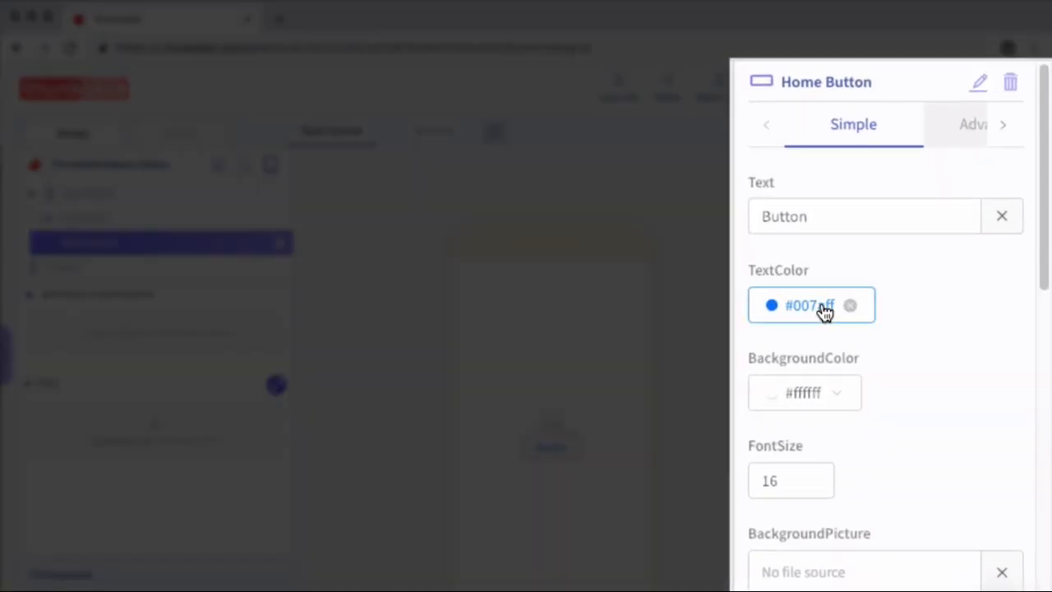
- Set Home Button's TextColor to orange rgba(245, 166, 35, 1)
left_click(811, 305)
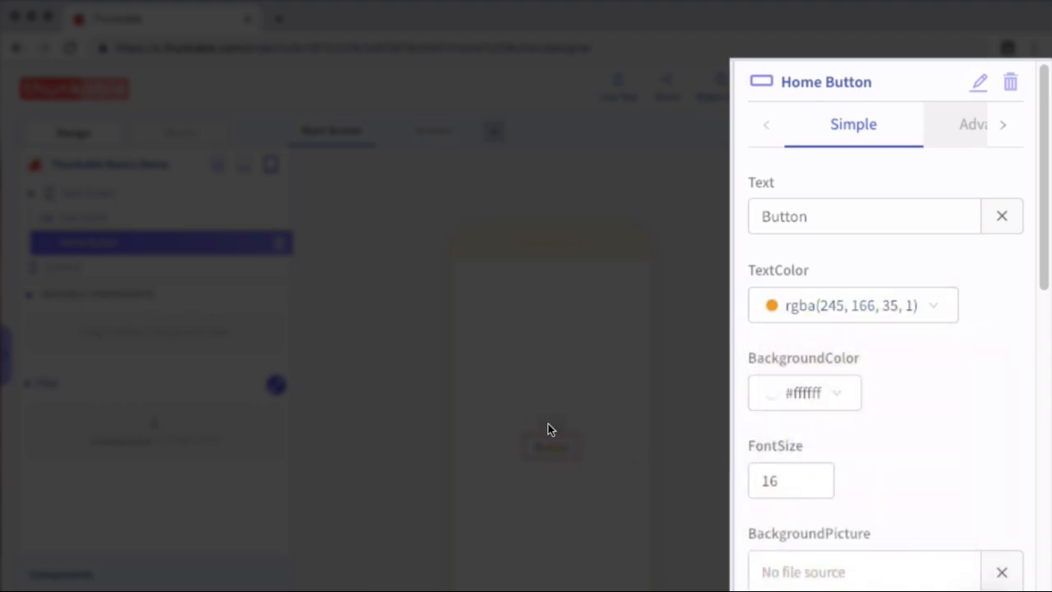
- Give the User Name label FontSize 20 and show its Advanced properties
left_click(86, 217)
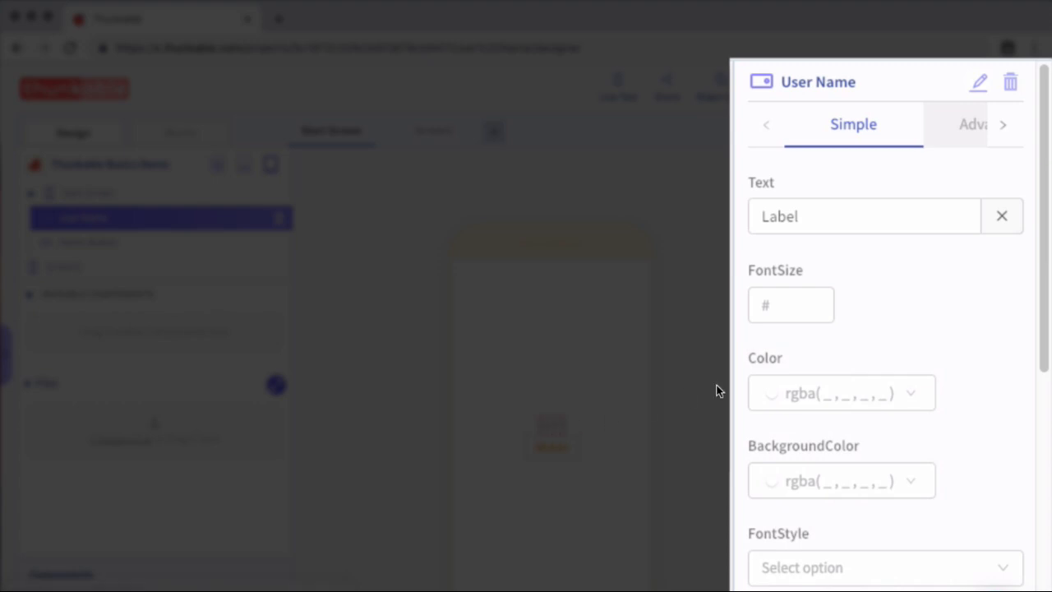
left_click(790, 305)
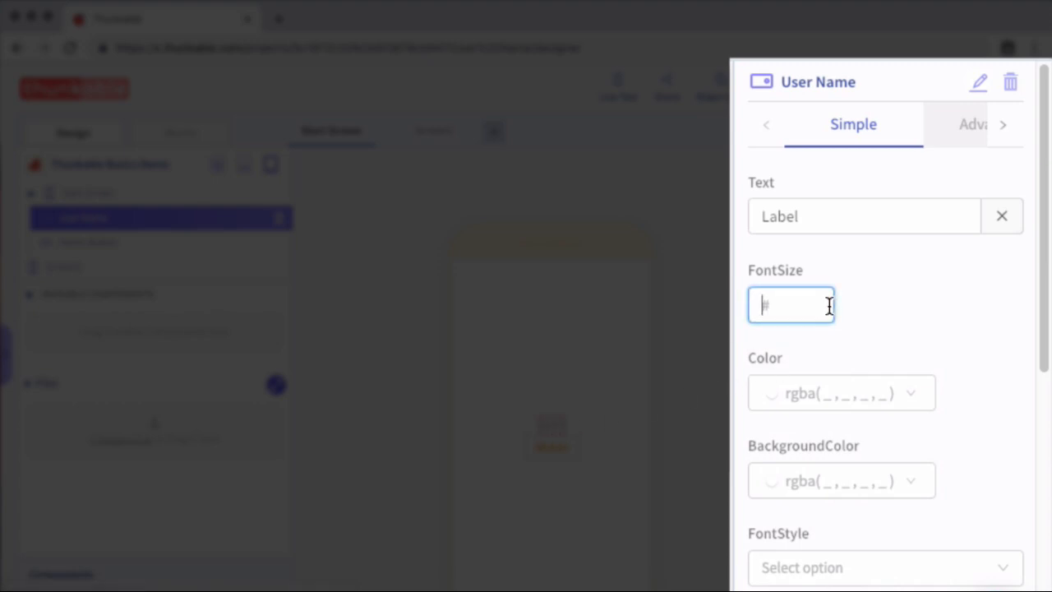
type("20")
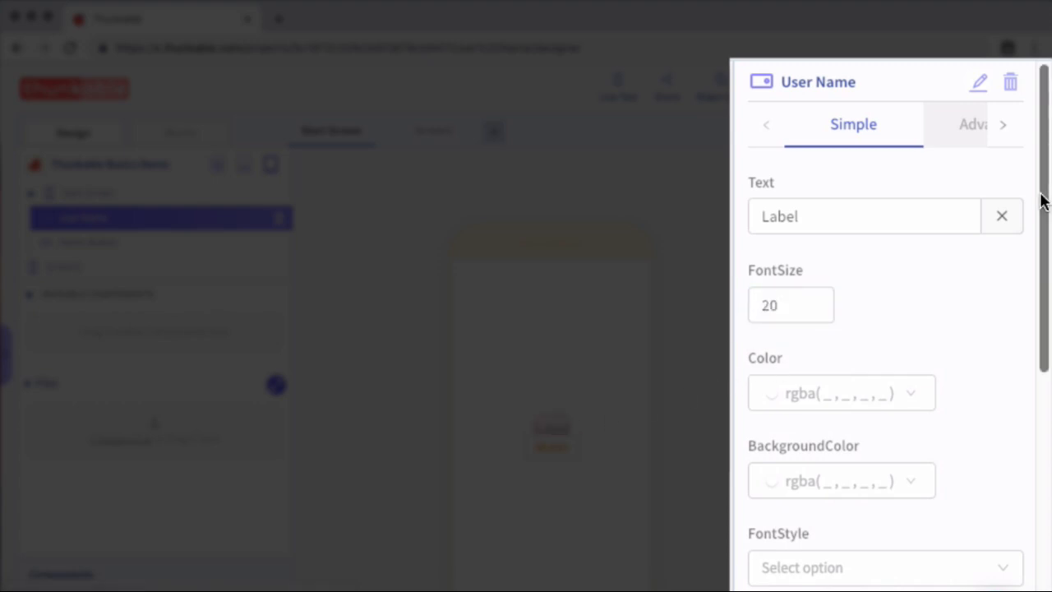
scroll("down", 3)
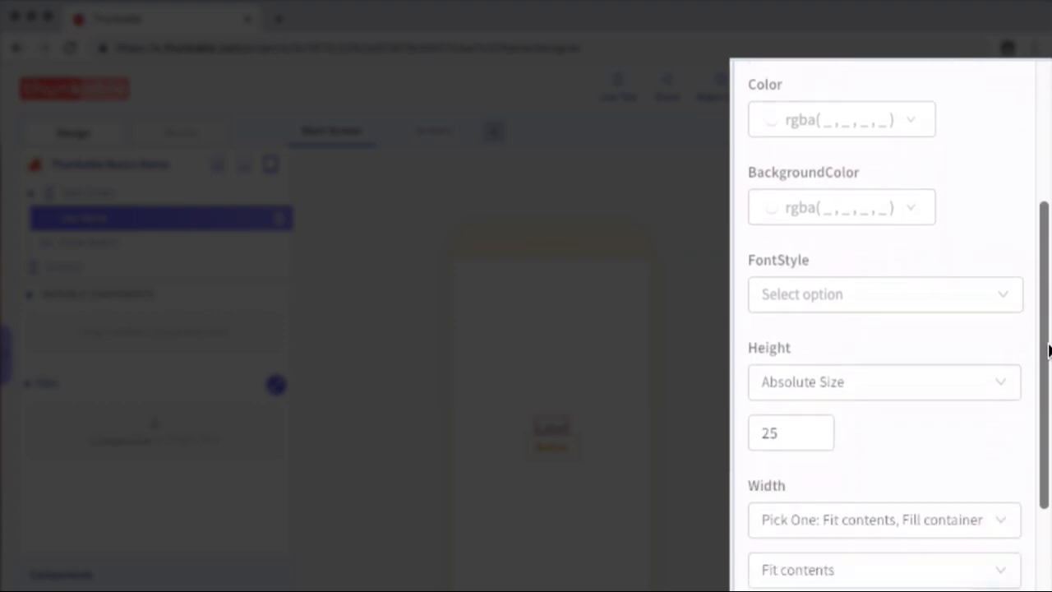
scroll("up", 3)
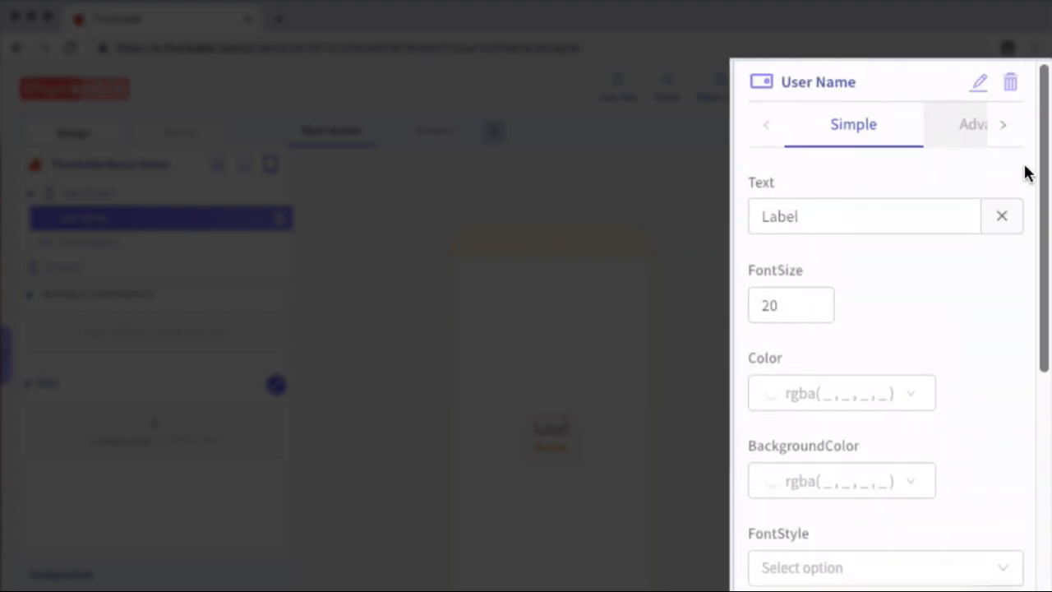
left_click(974, 124)
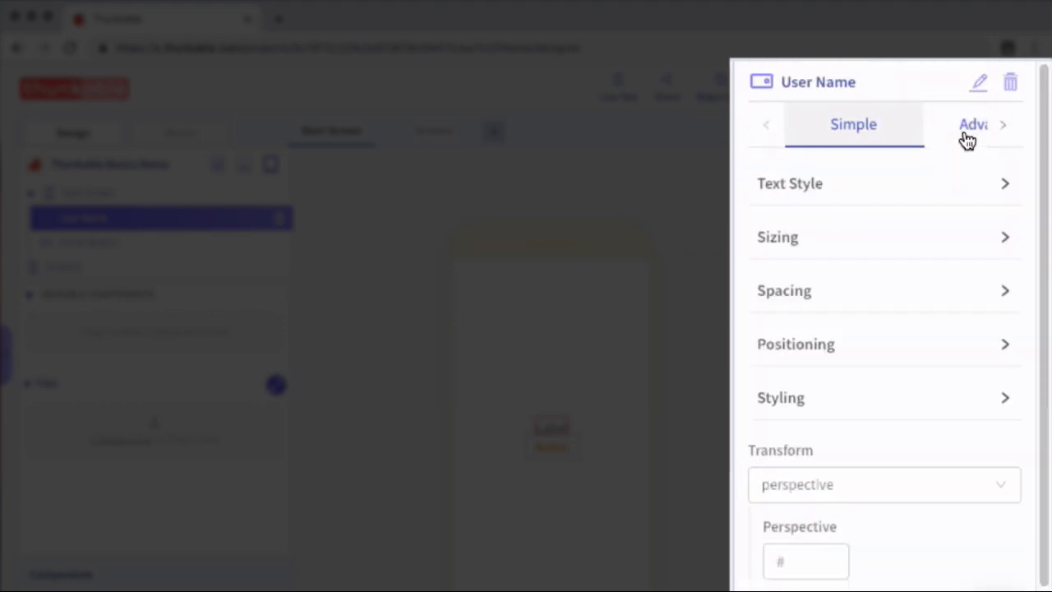
left_click(973, 124)
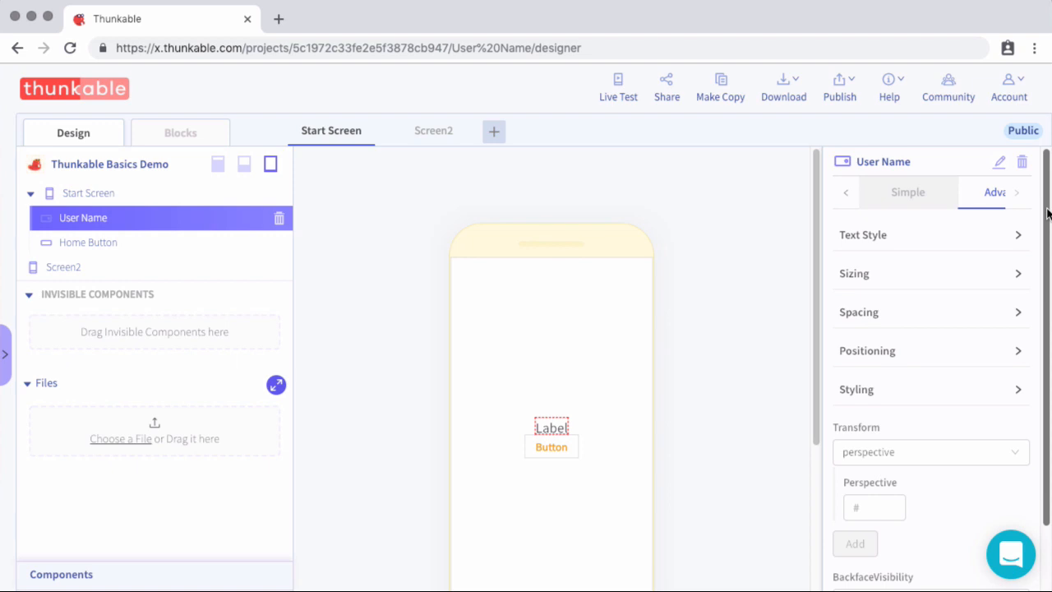
mouse_move(1008, 228)
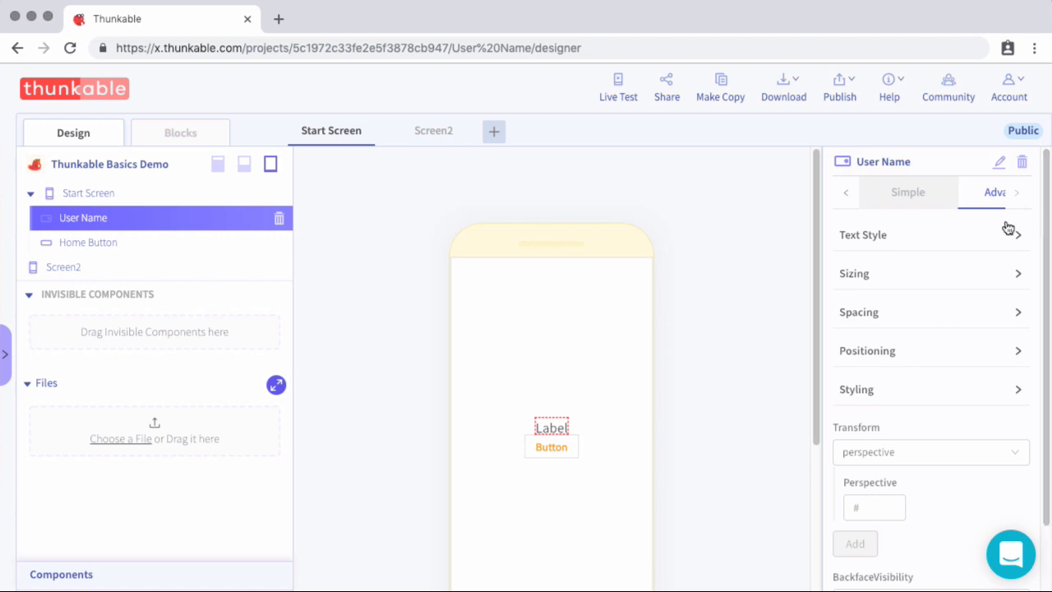
mouse_move(1034, 215)
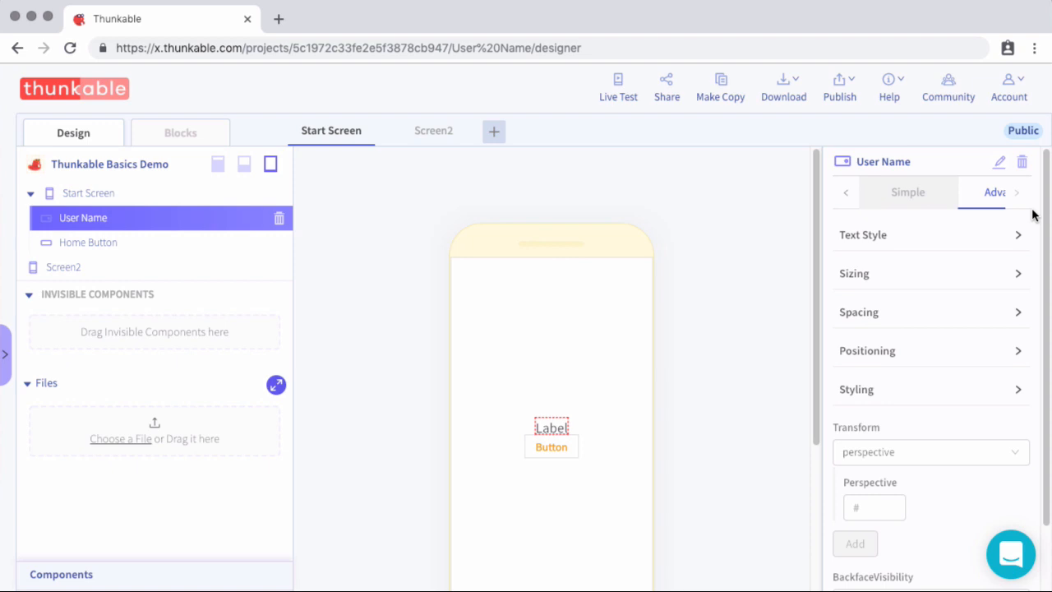
mouse_move(780, 253)
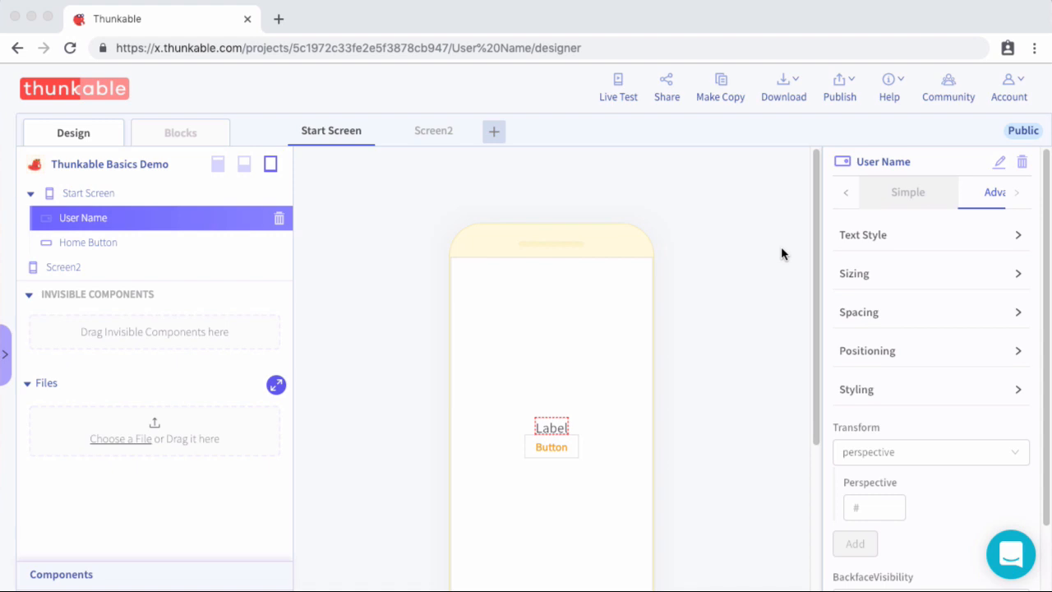
mouse_move(703, 363)
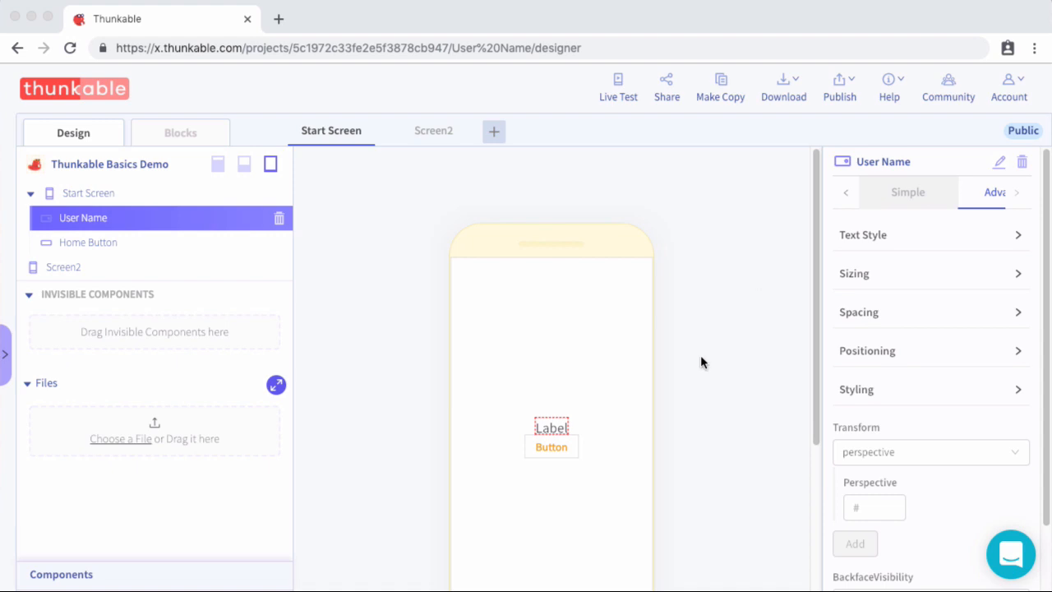
mouse_move(549, 294)
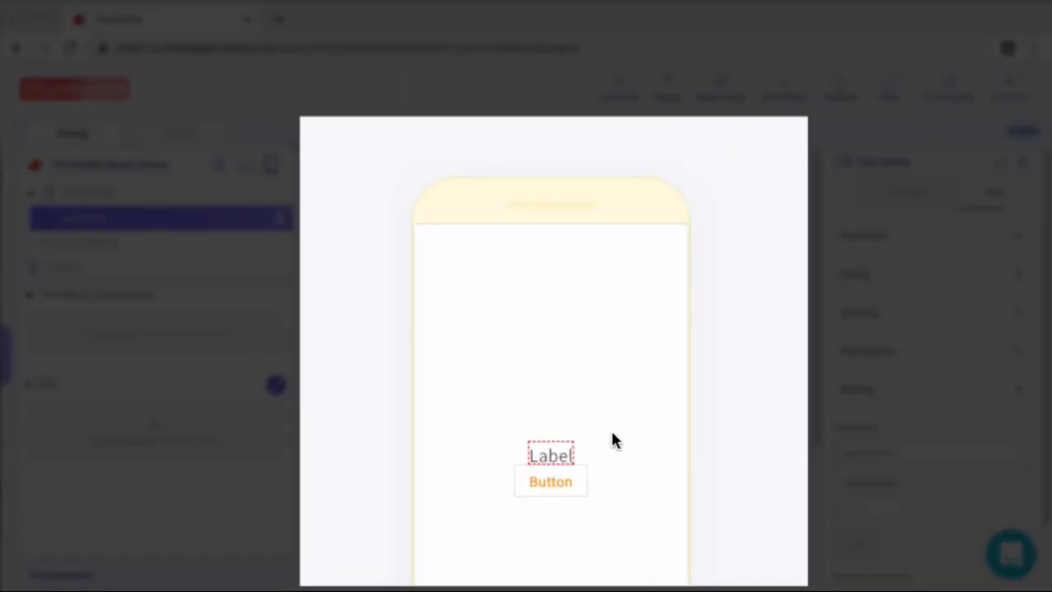
mouse_move(645, 263)
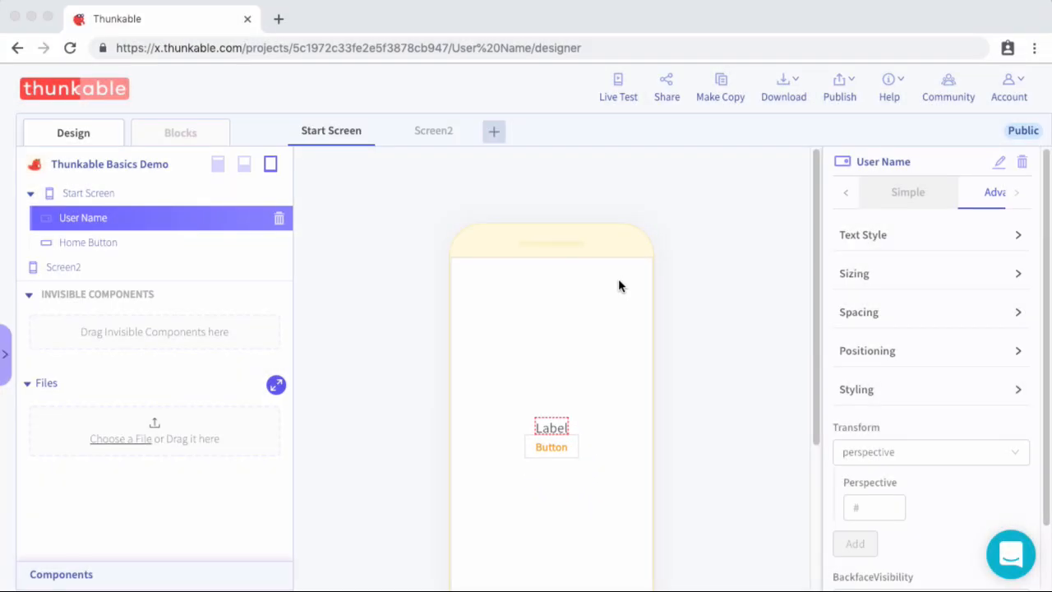
mouse_move(221, 171)
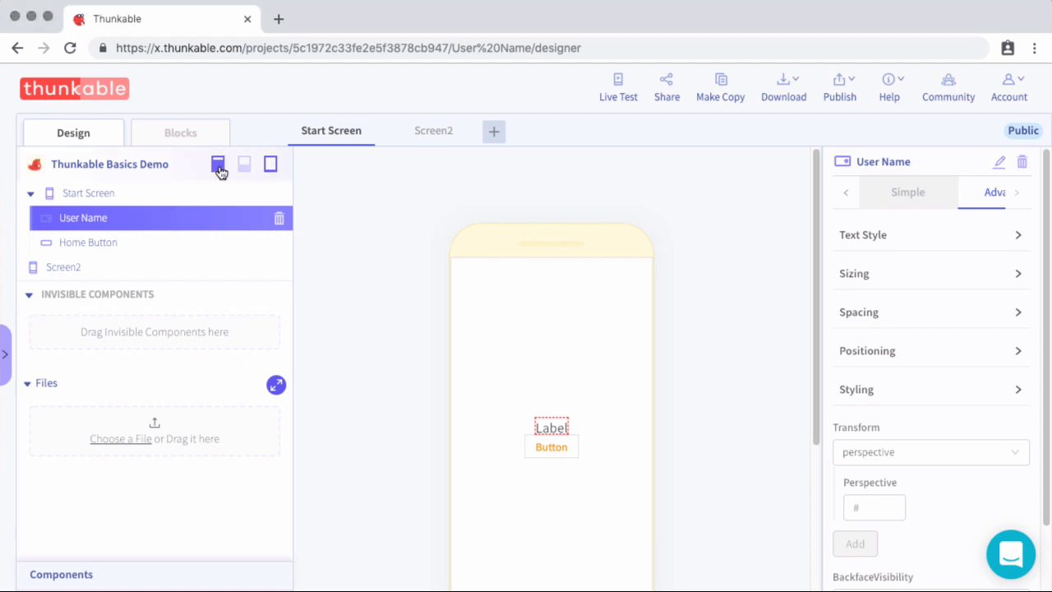
- Add Row1 from the Layout components onto the Start Screen
left_click(218, 164)
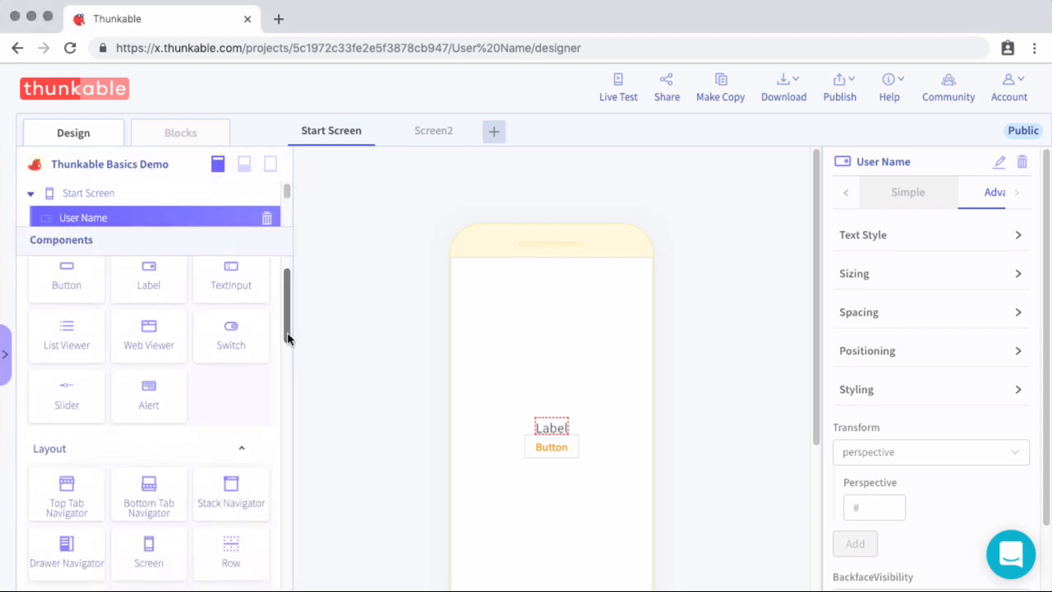
scroll("down", 3)
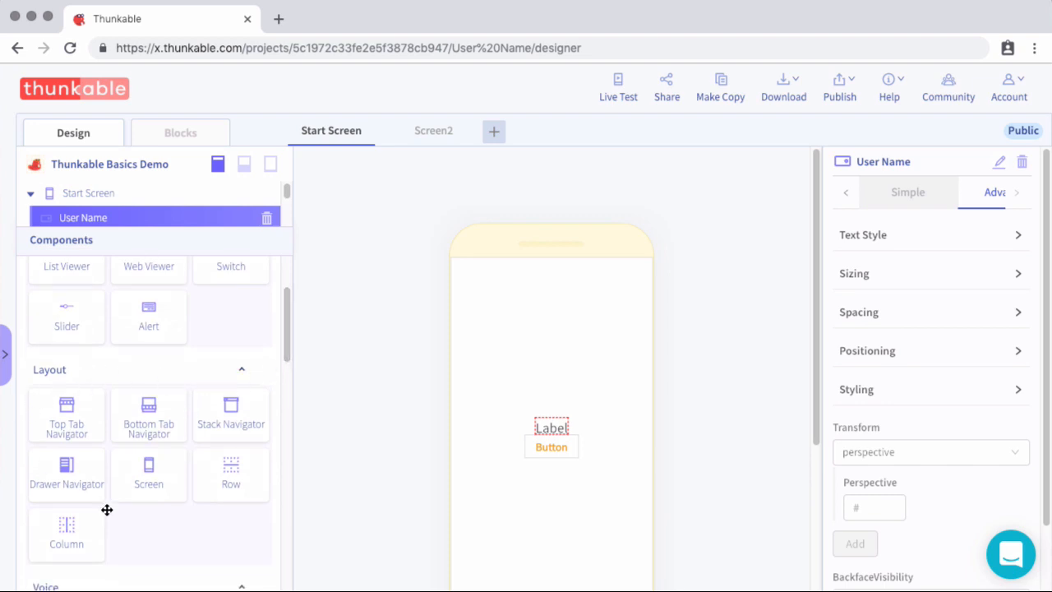
mouse_move(135, 456)
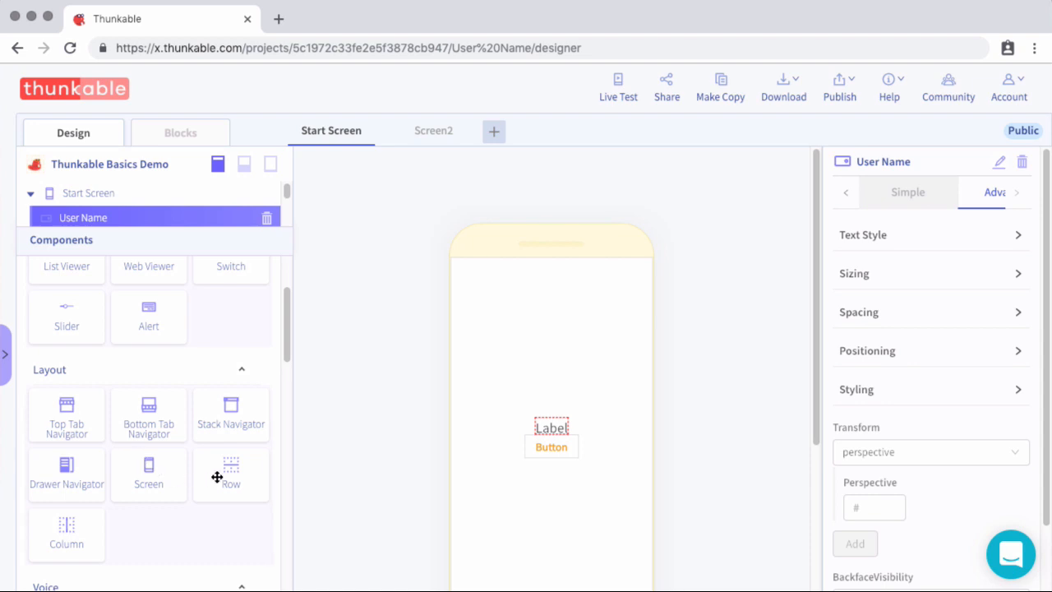
left_click_drag(231, 474, 472, 378)
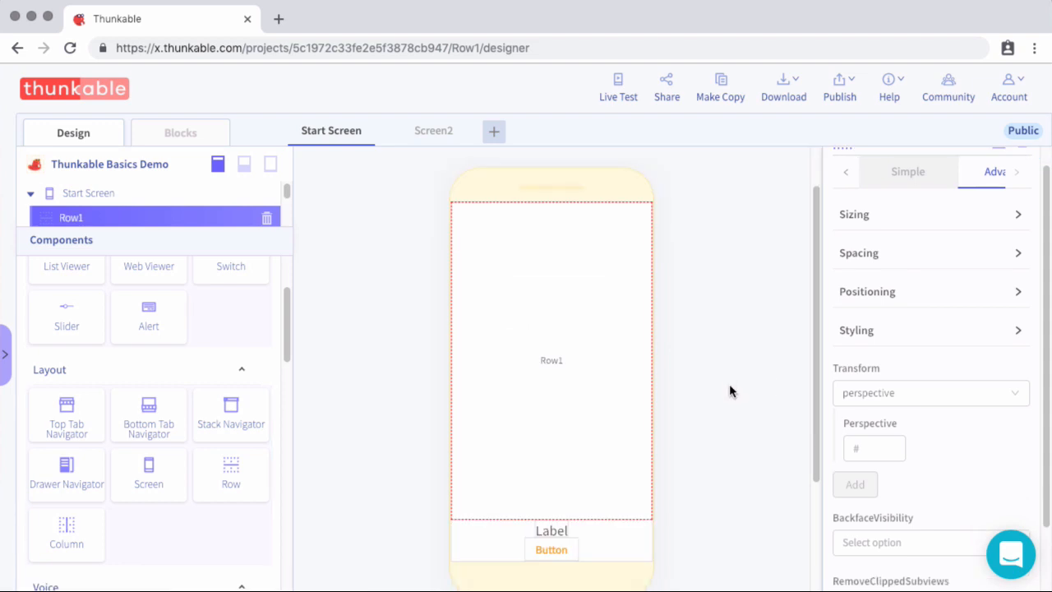
mouse_move(686, 588)
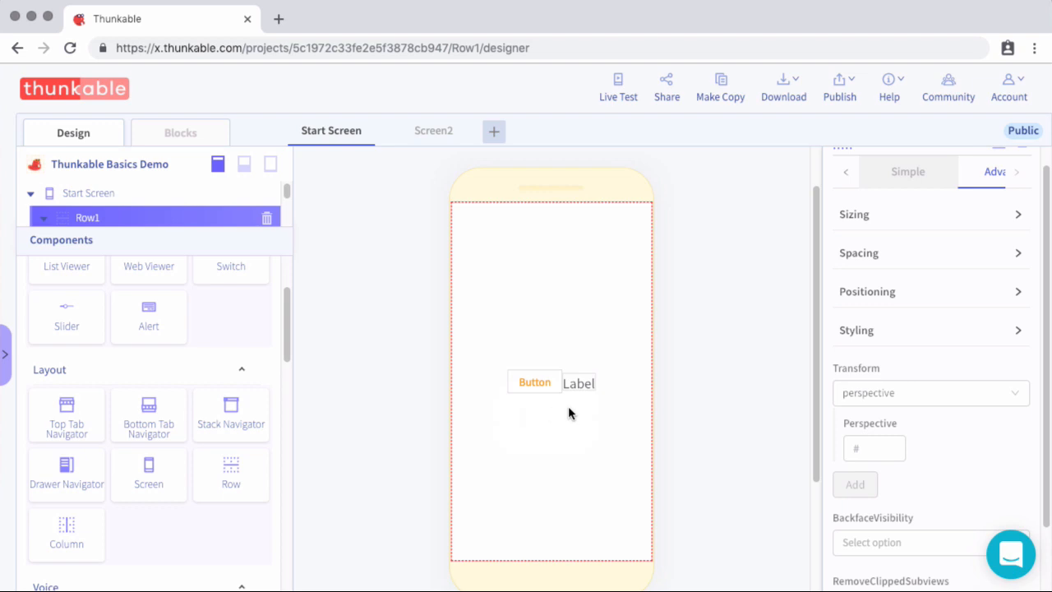
mouse_move(481, 409)
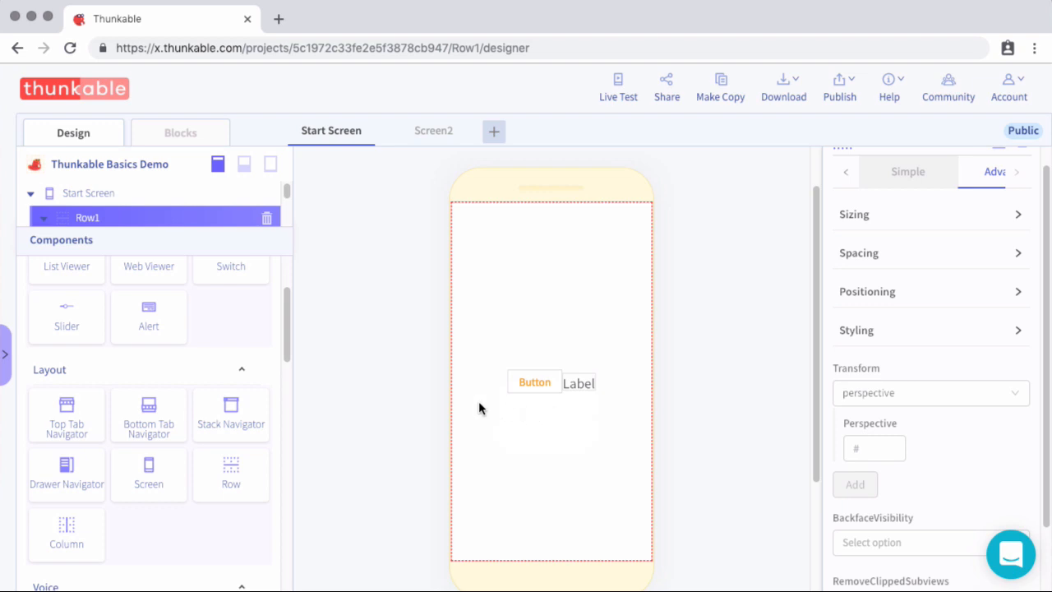
mouse_move(619, 410)
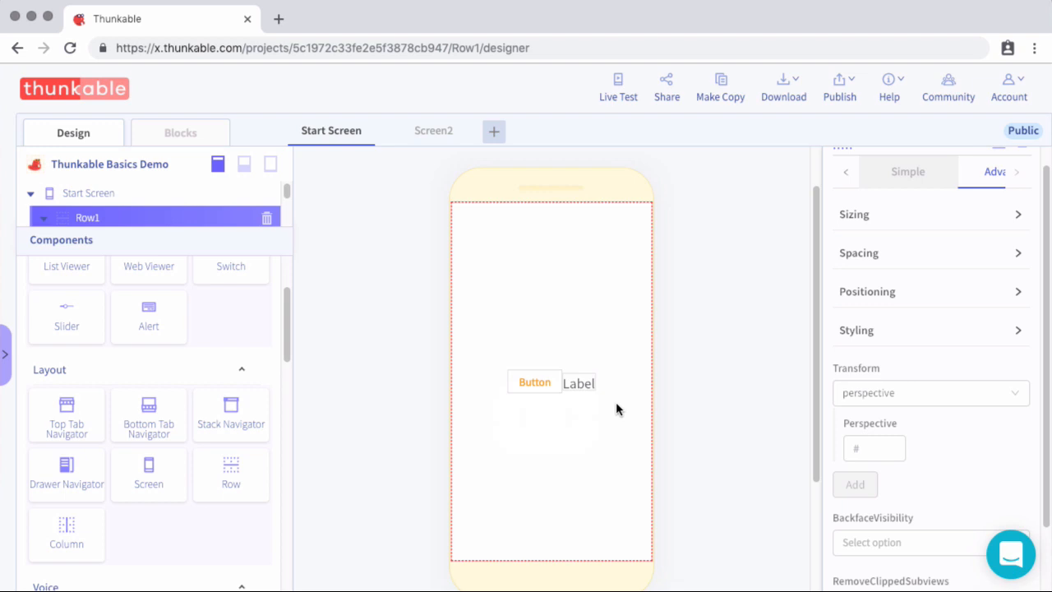
mouse_move(579, 407)
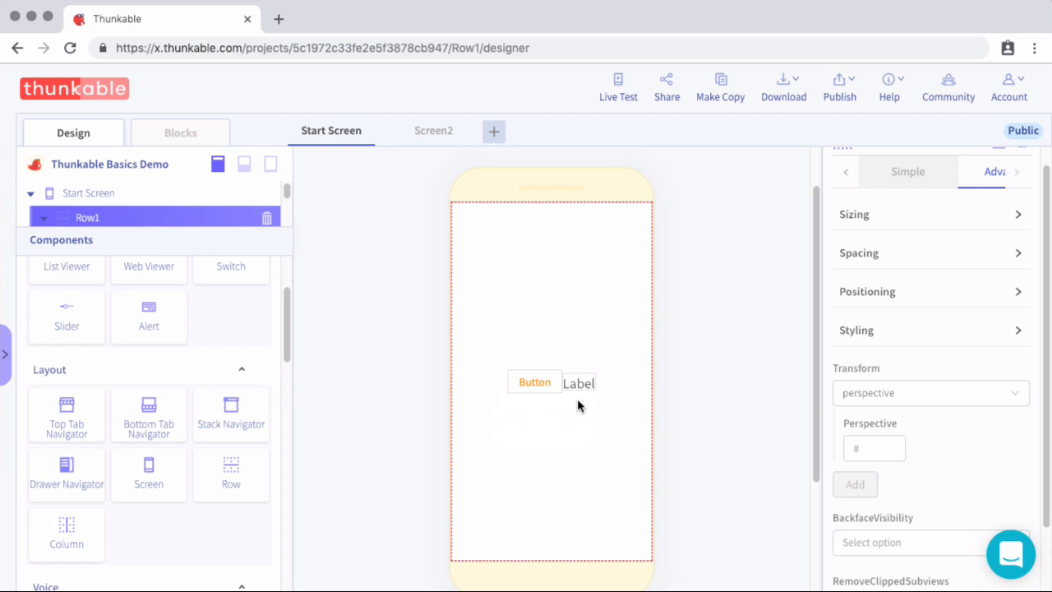
mouse_move(557, 387)
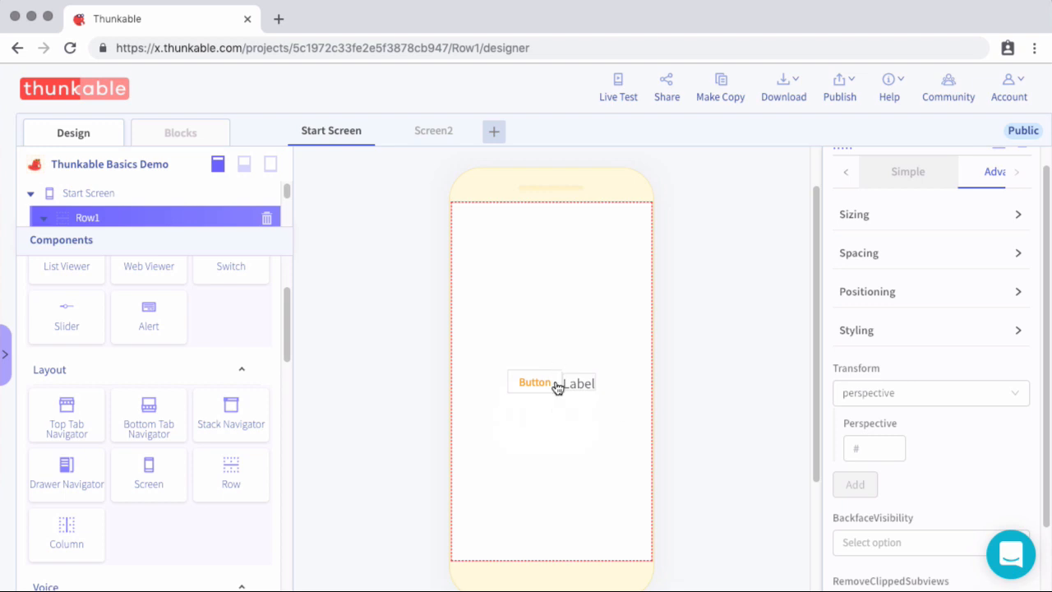
mouse_move(588, 409)
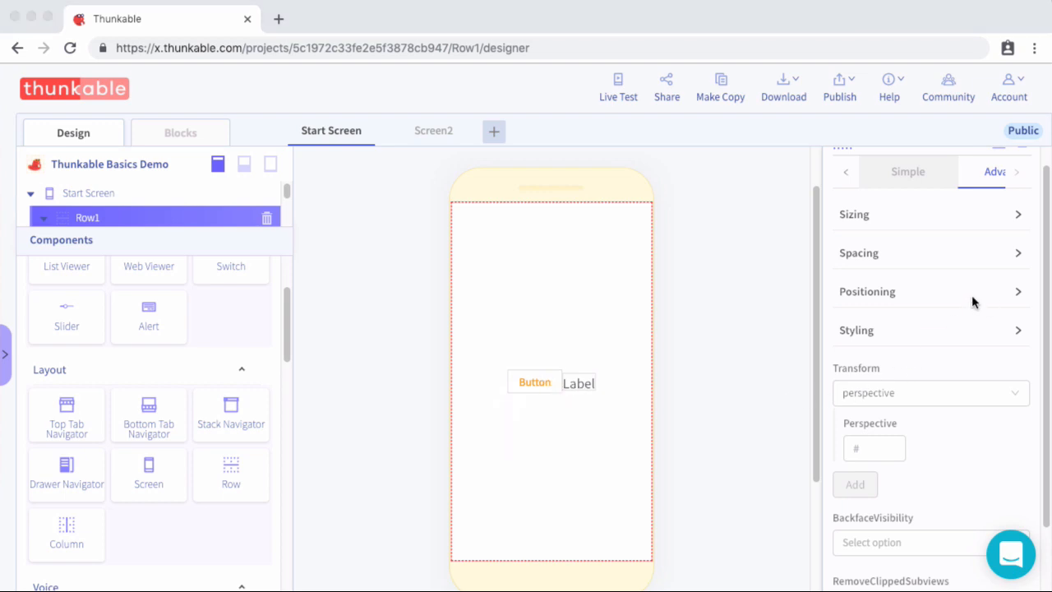
mouse_move(274, 254)
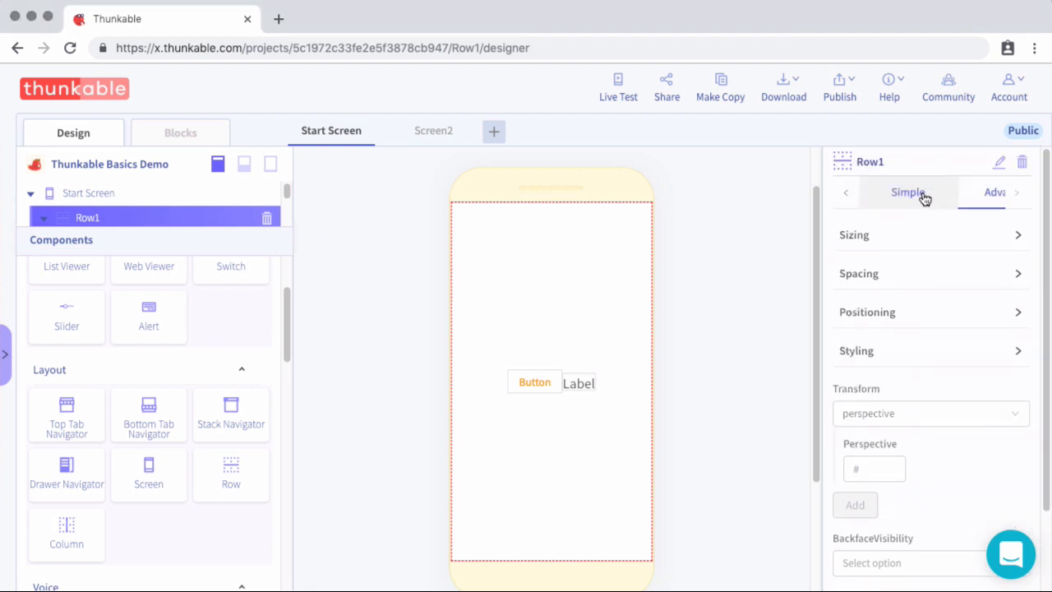
- Set Row1's Alignment to flex-start
scroll("up", 3)
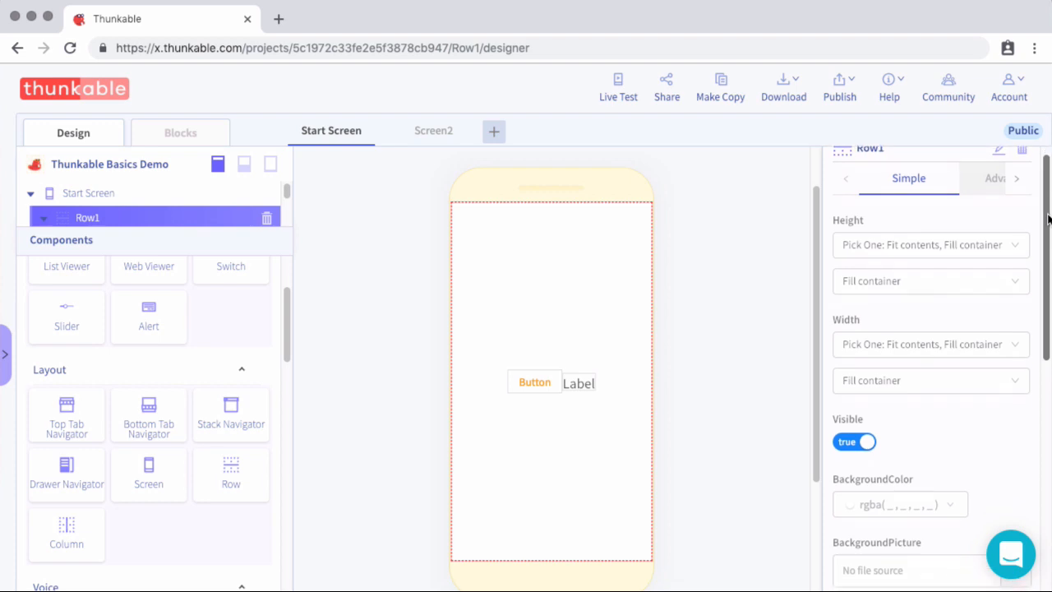
scroll("down", 3)
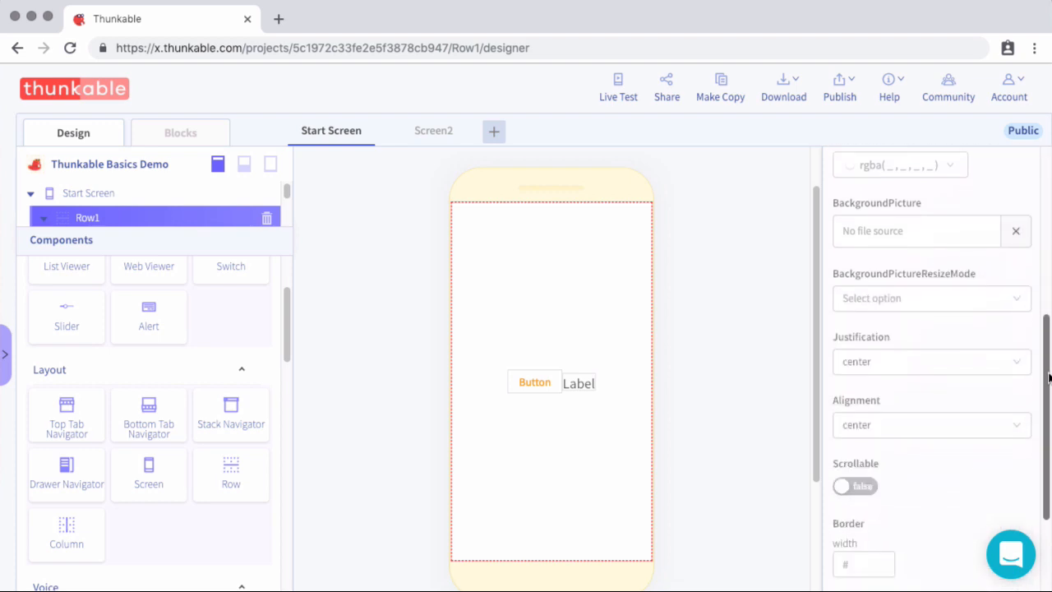
left_click(928, 359)
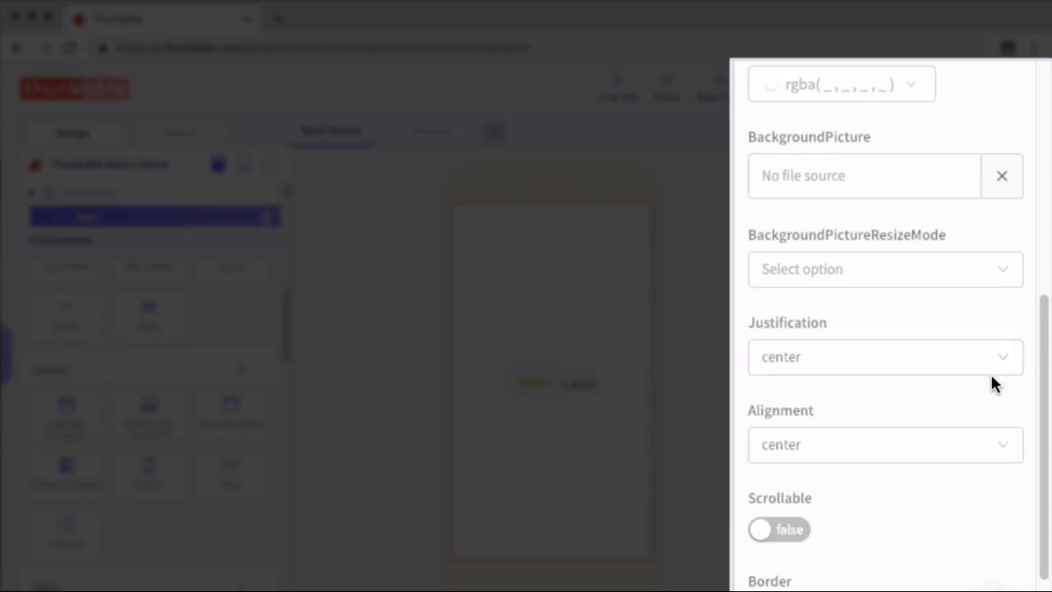
left_click(871, 443)
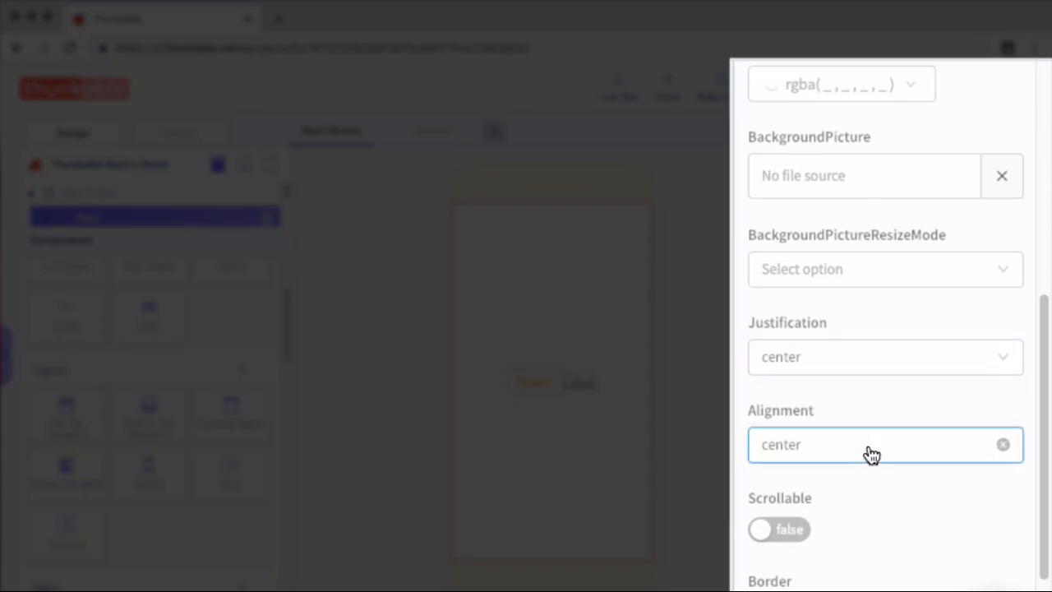
left_click(871, 444)
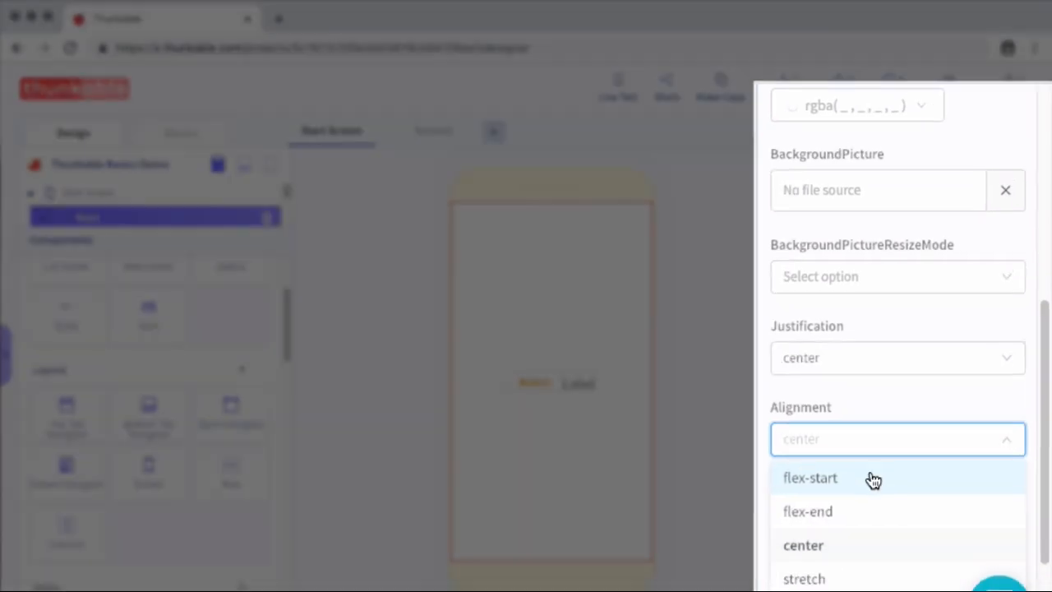
left_click(810, 478)
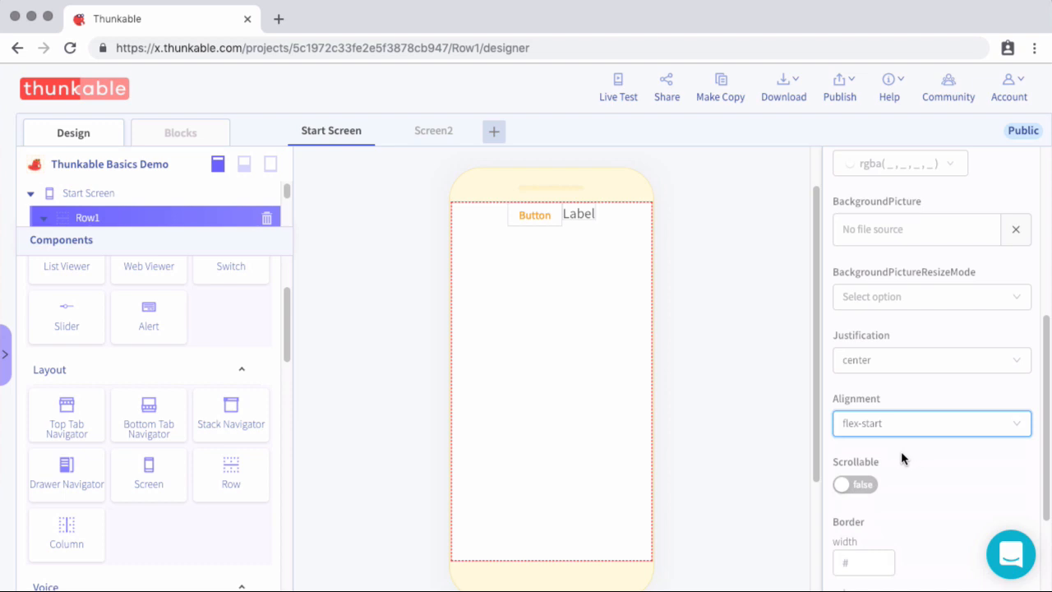
mouse_move(874, 457)
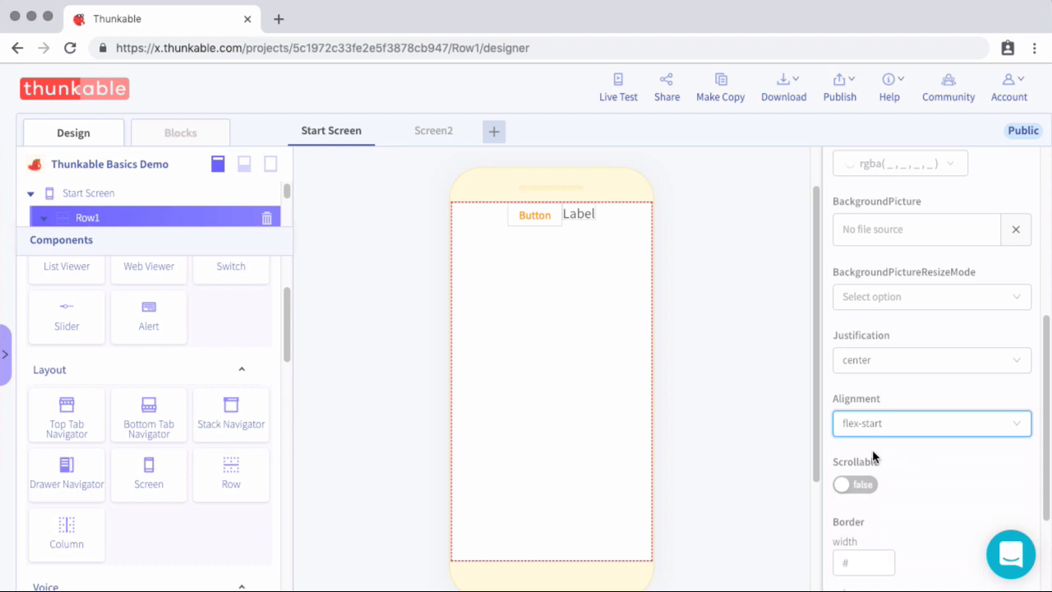
mouse_move(578, 369)
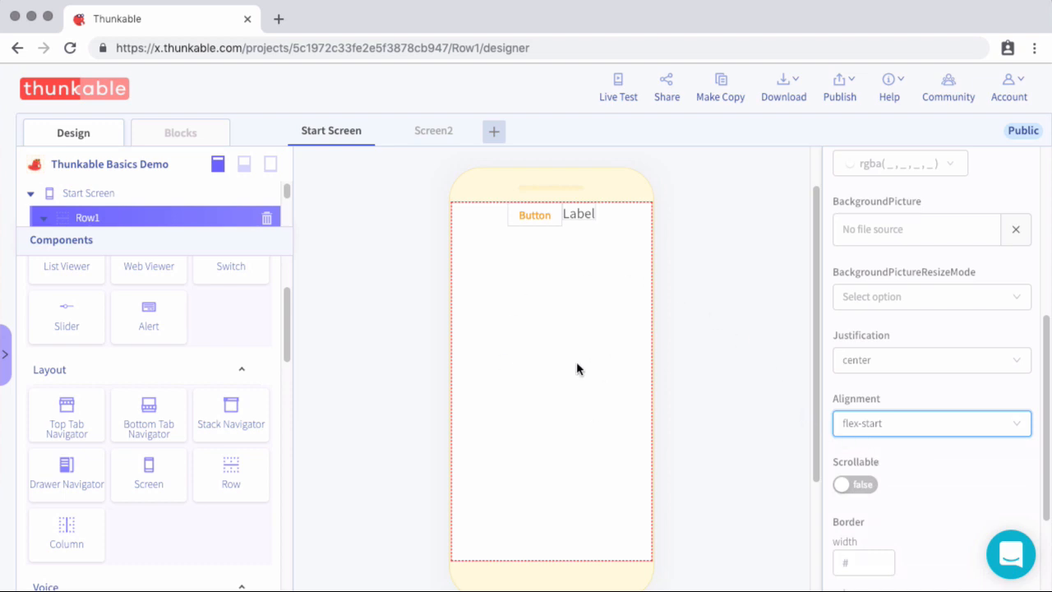
- Try flex-end alignment on Row1, then return it to flex-start
left_click(930, 422)
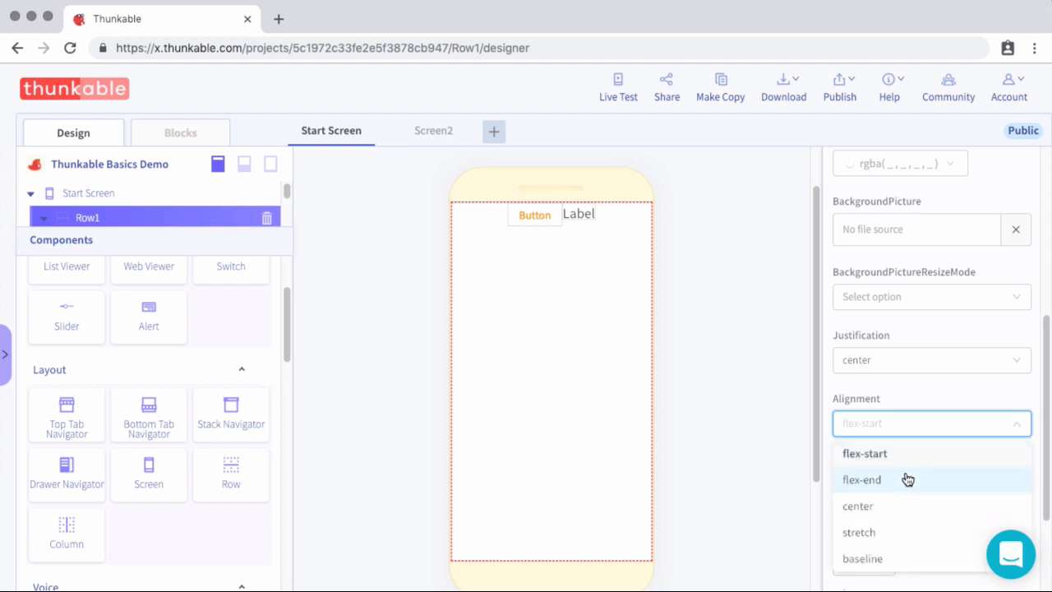
left_click(861, 479)
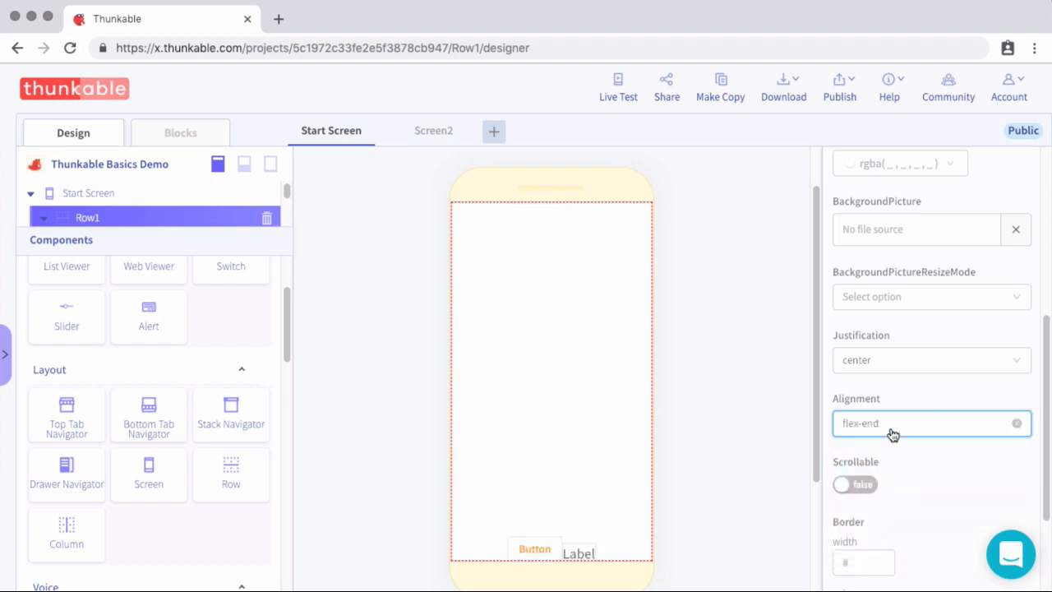
left_click(928, 422)
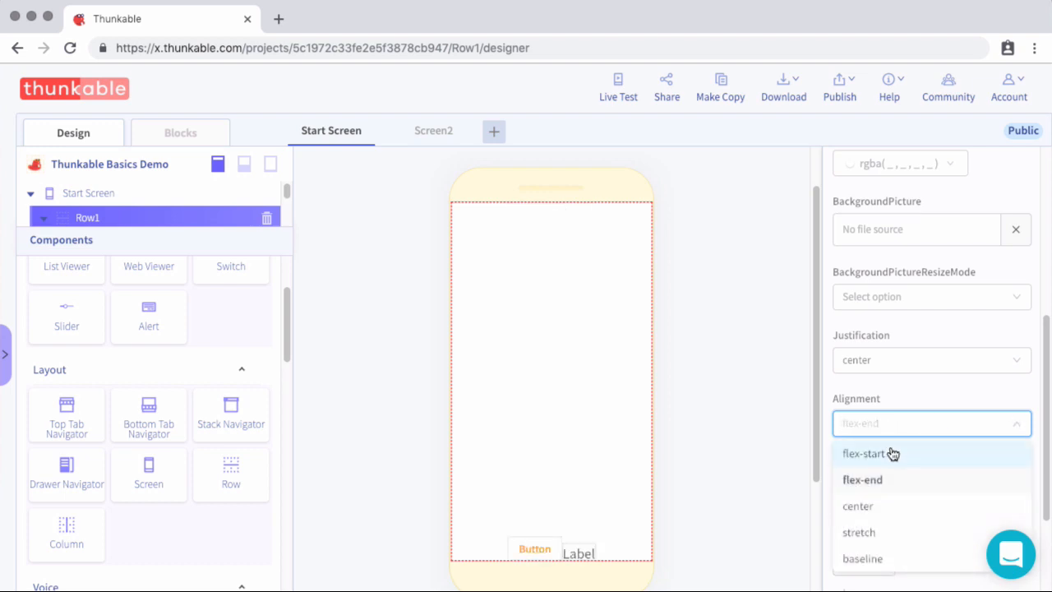
left_click(863, 453)
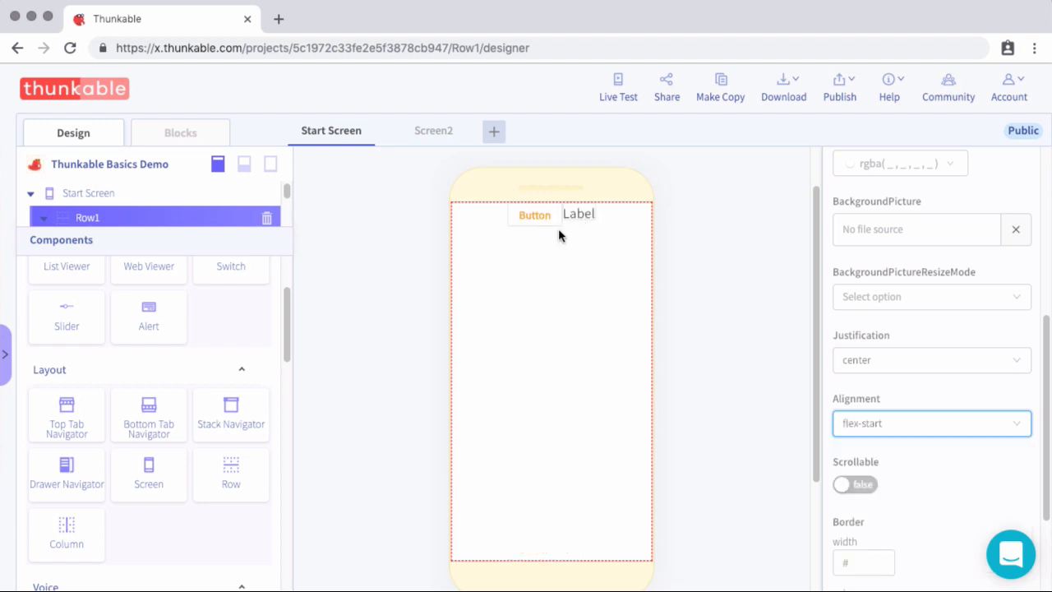
mouse_move(620, 231)
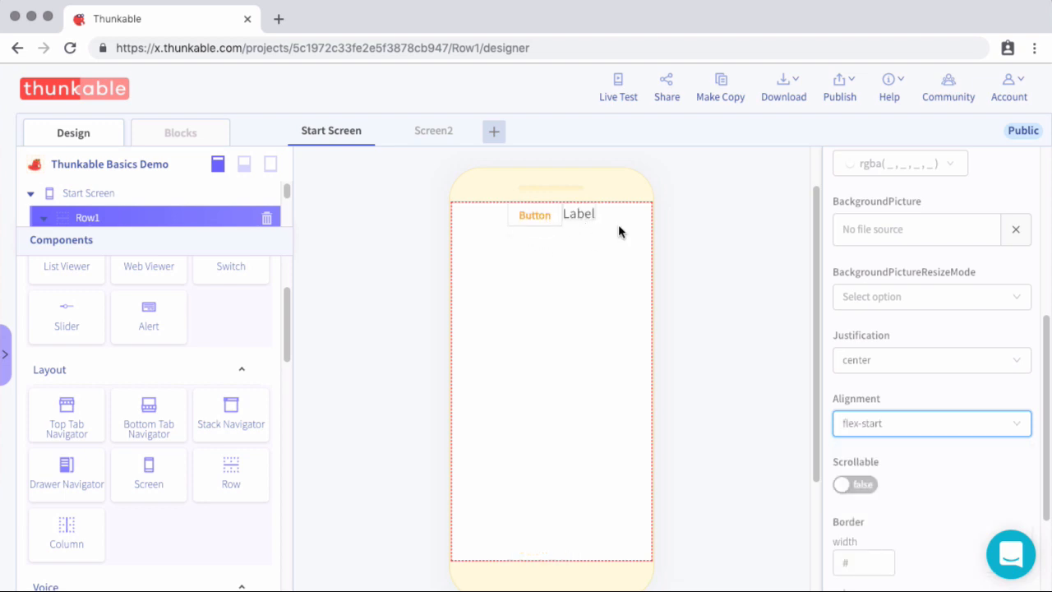
mouse_move(553, 247)
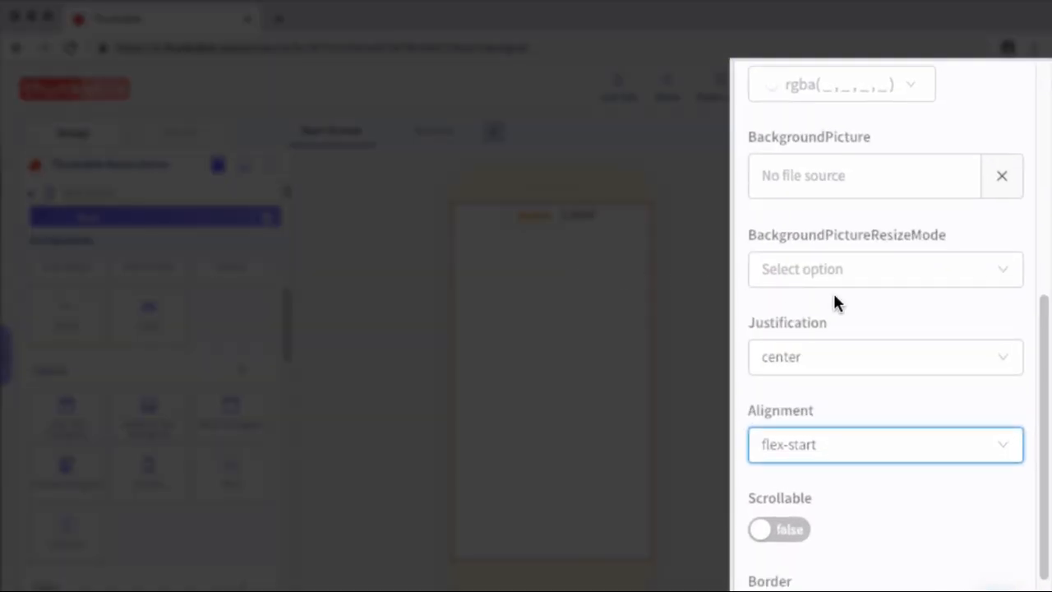
mouse_move(857, 343)
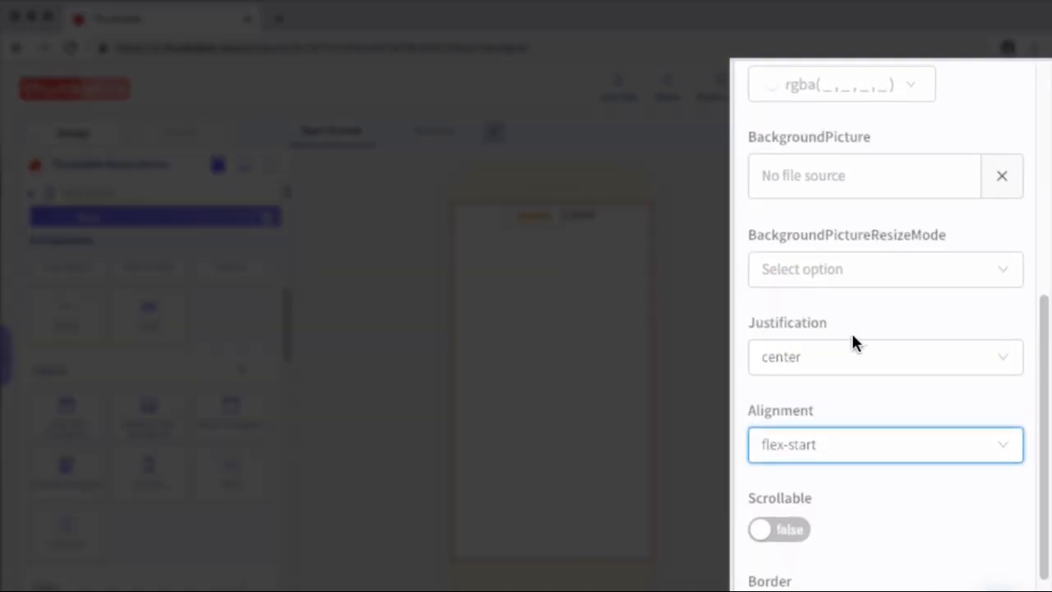
- Set Row1's Justification to space-between
left_click(885, 355)
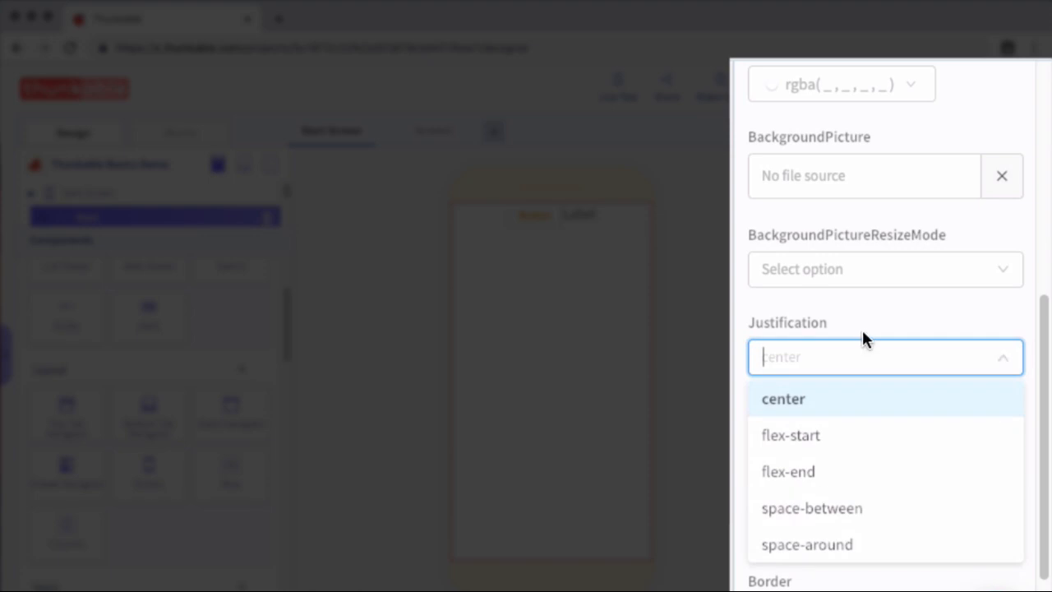
mouse_move(869, 504)
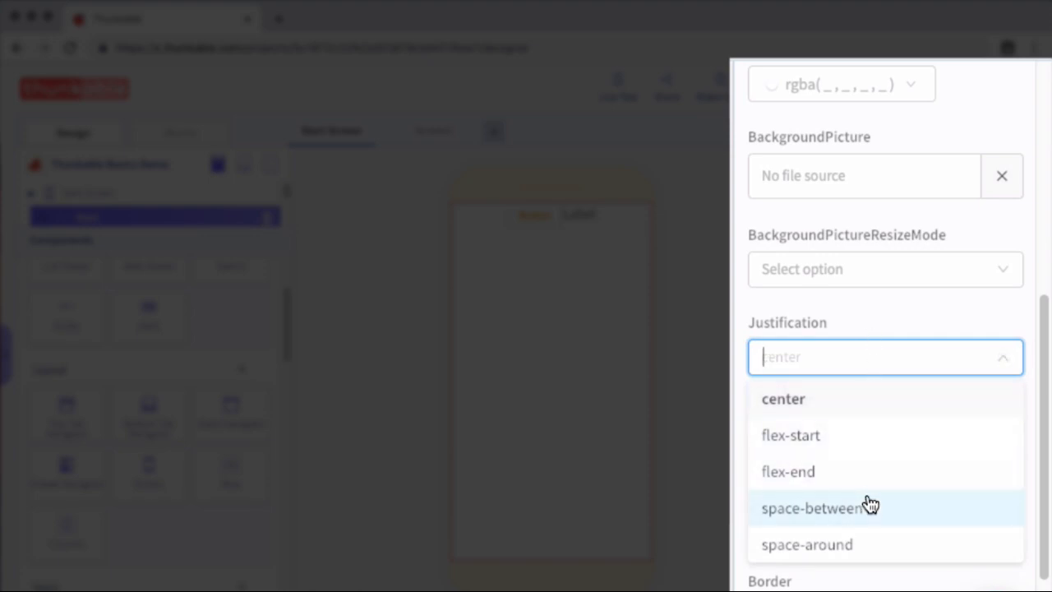
left_click(812, 507)
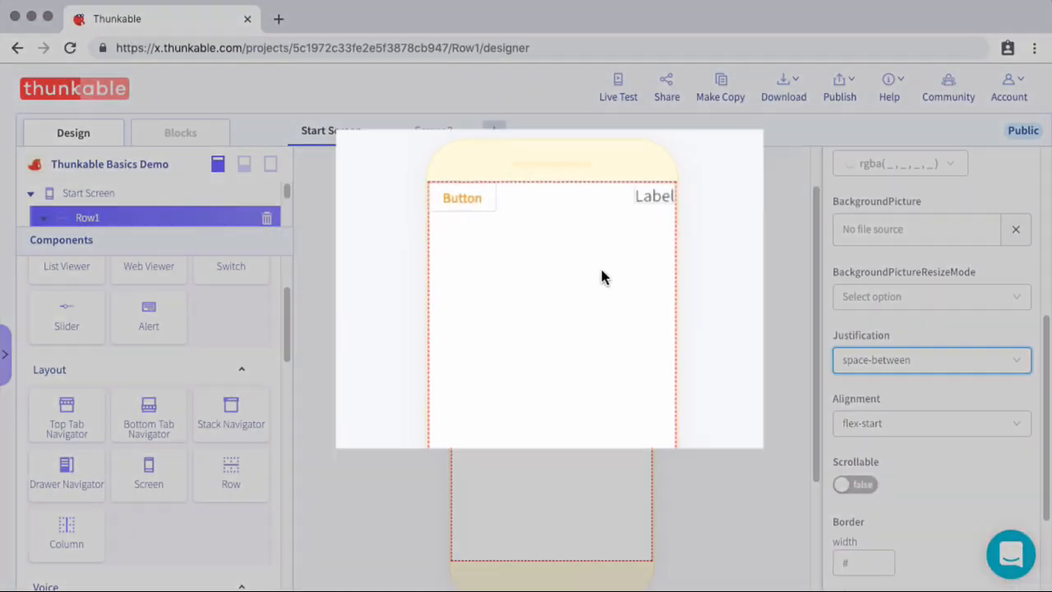